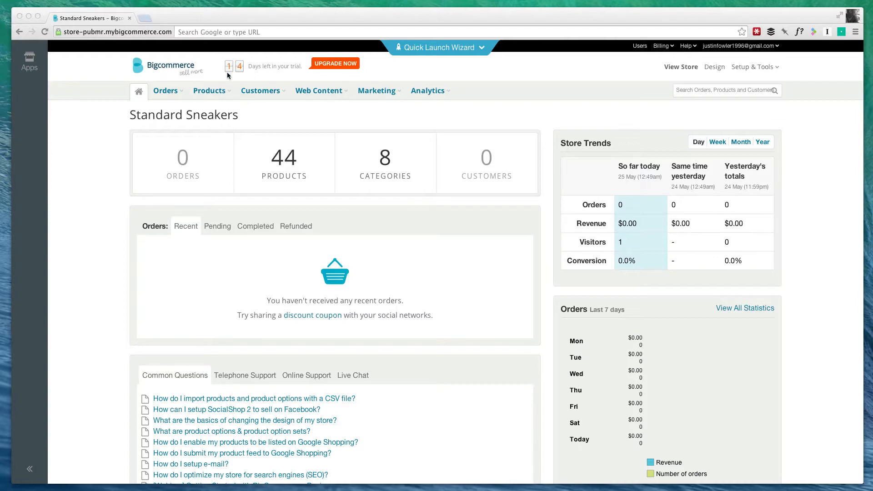
mouse_move(309, 153)
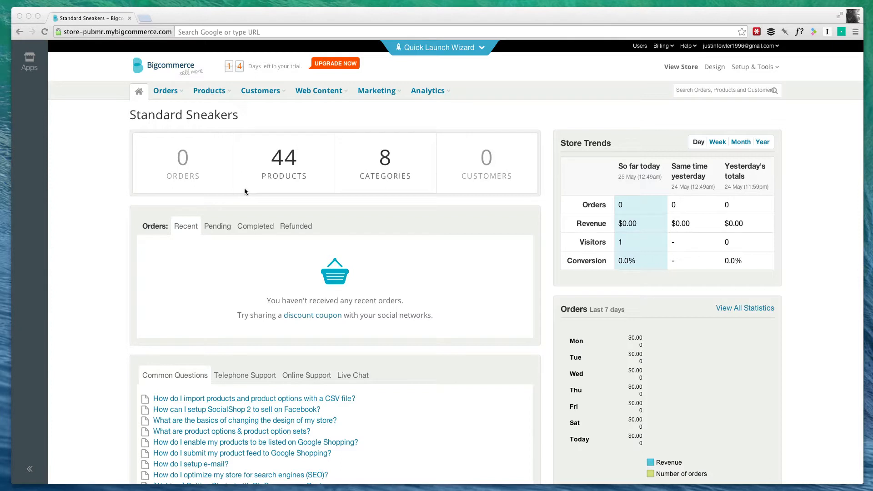
mouse_move(647, 118)
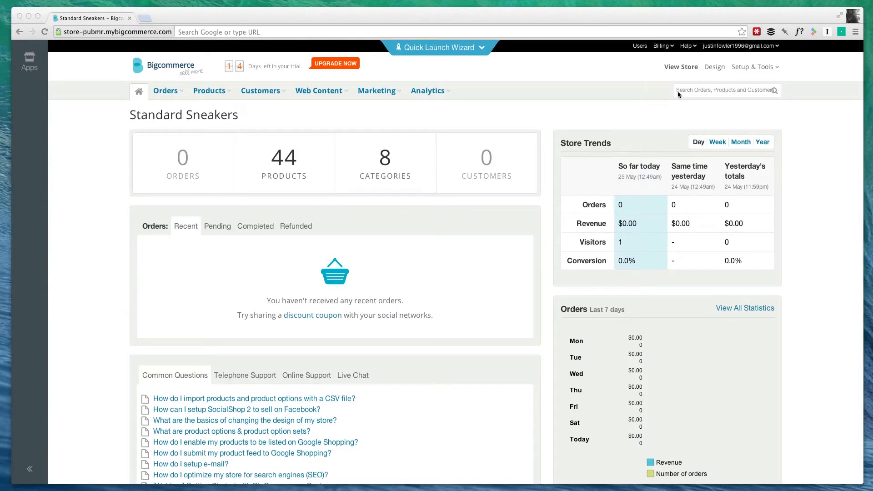
mouse_move(629, 73)
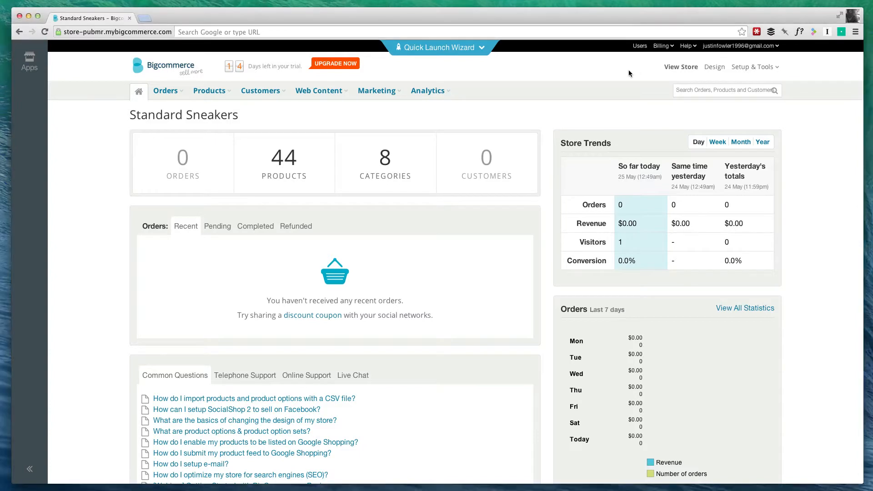
mouse_move(602, 95)
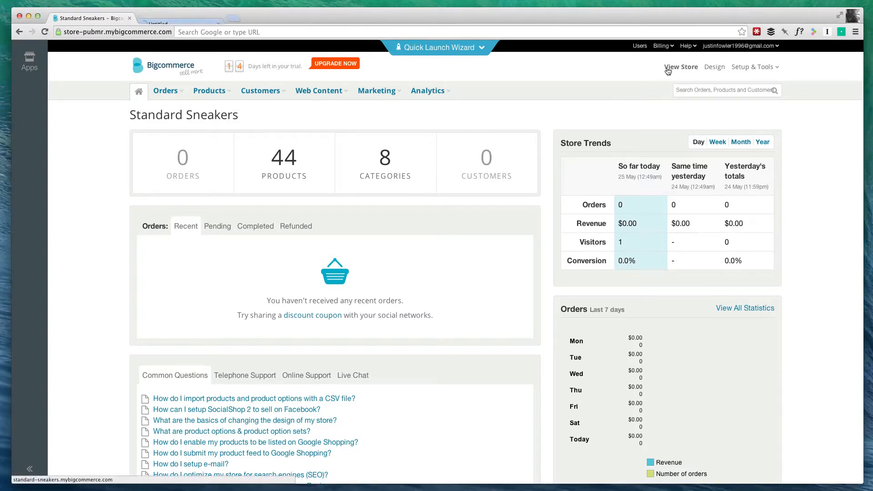
- View the Standard Sneakers storefront and its sample products, then return to the admin dashboard
left_click(680, 67)
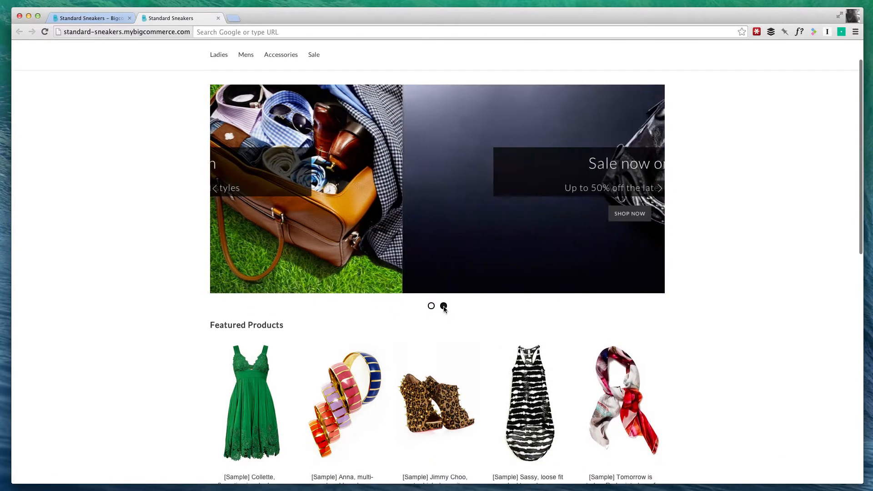
scroll("down", 3)
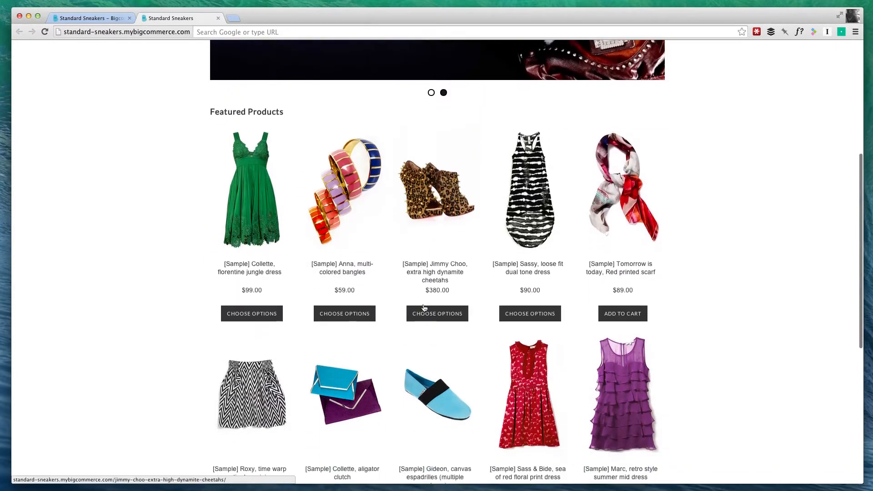
scroll("up", 3)
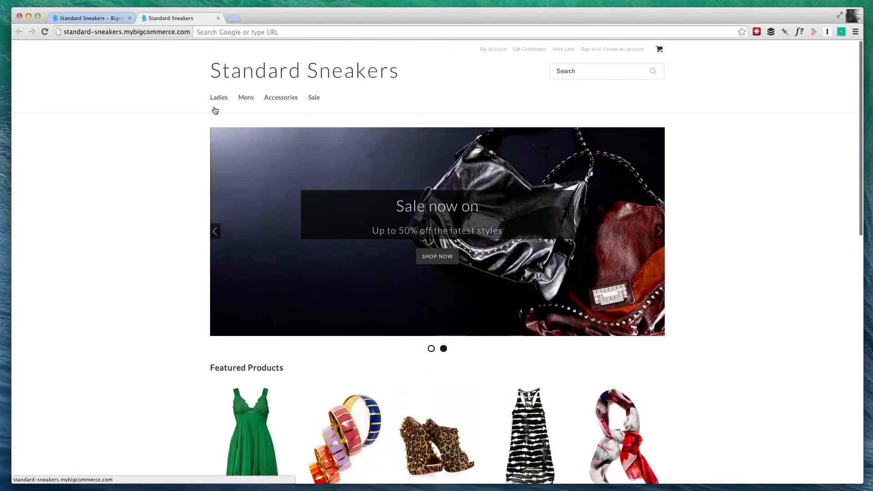
left_click(89, 18)
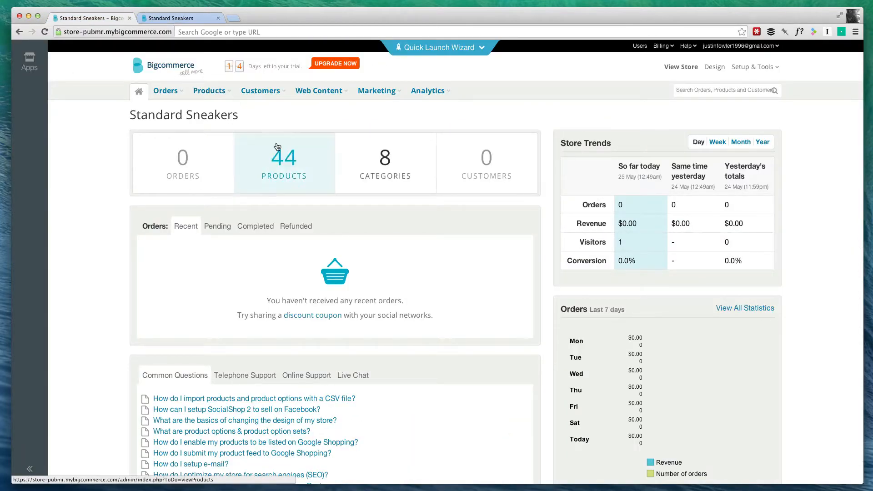
- Show the product list with 100 products per page
left_click(210, 90)
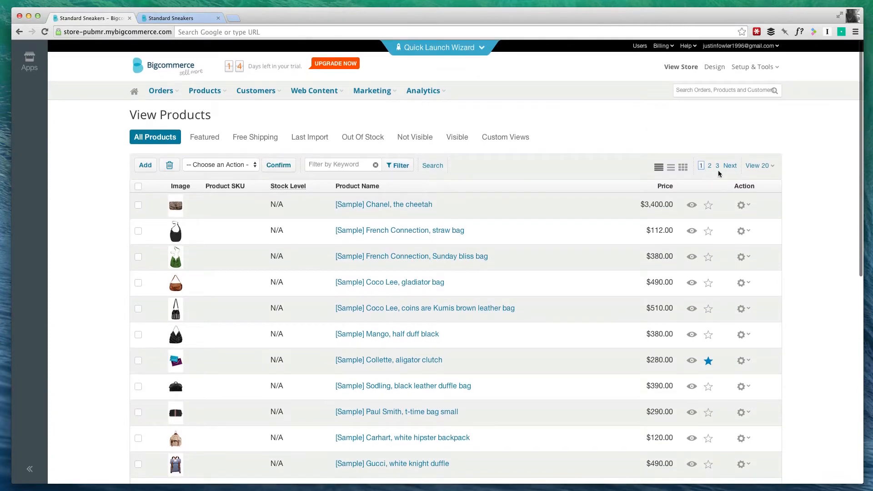
left_click(757, 165)
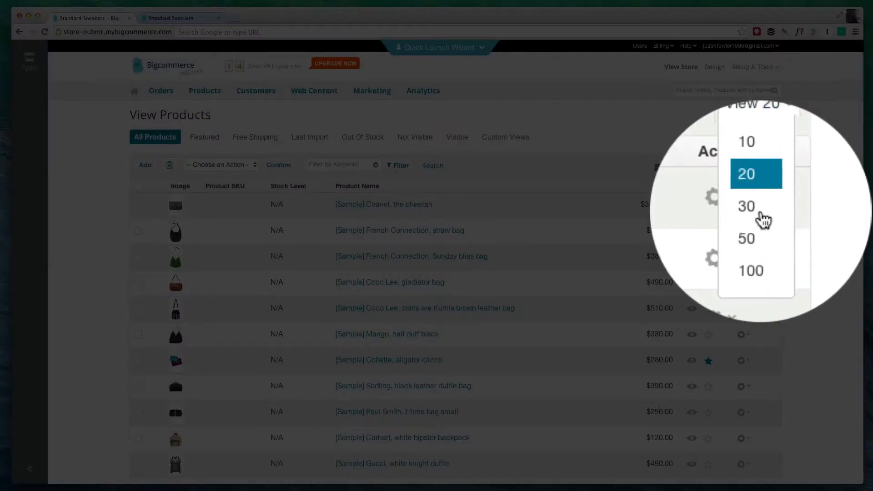
left_click(750, 270)
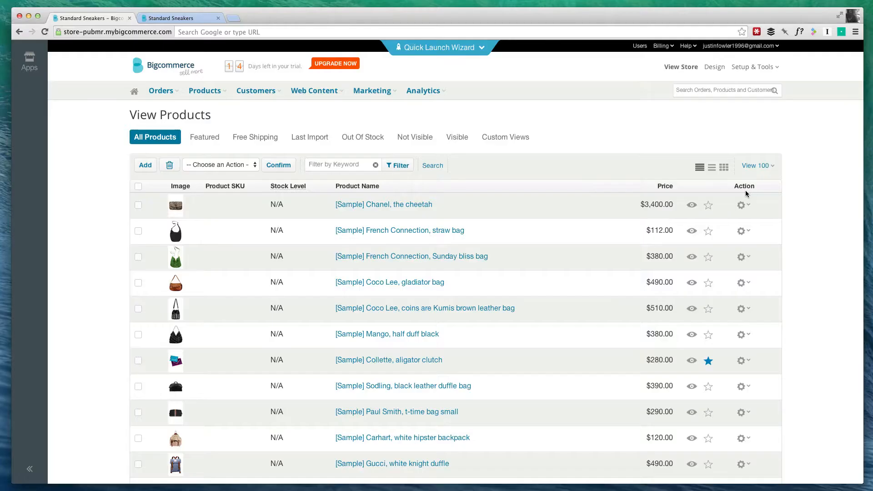
key("ctrl+plus")
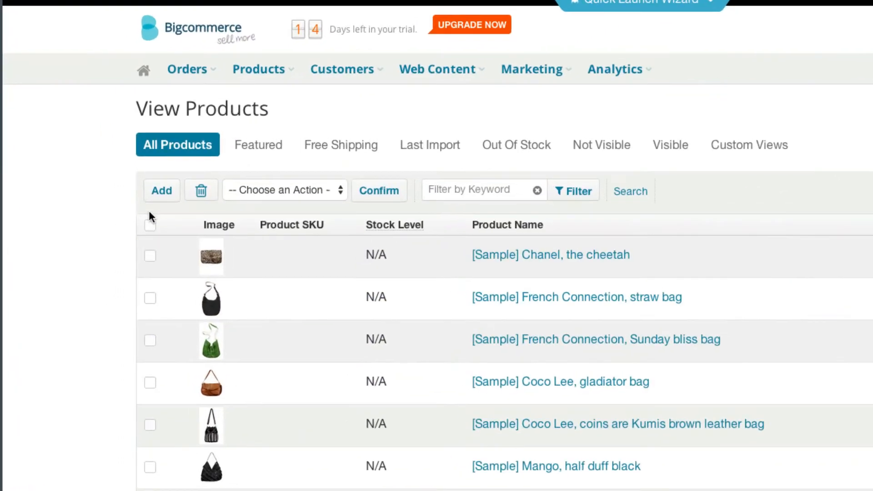
- Select every sample product and permanently delete them
left_click(150, 224)
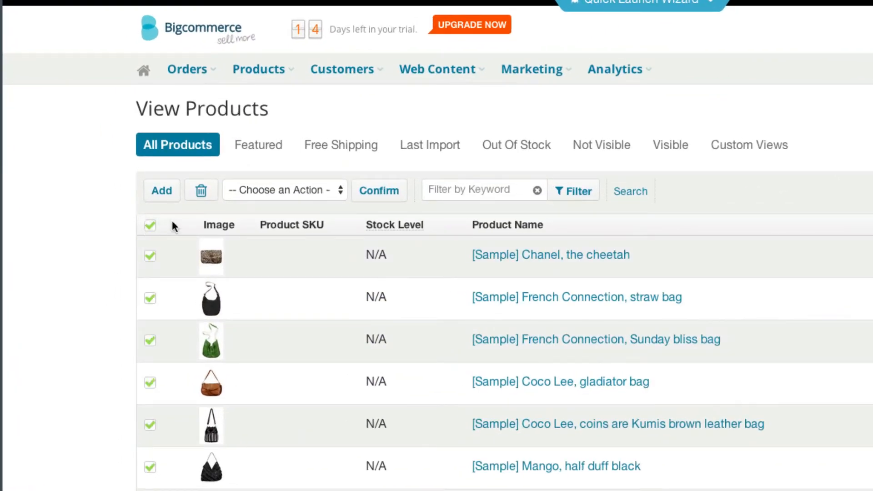
left_click(200, 190)
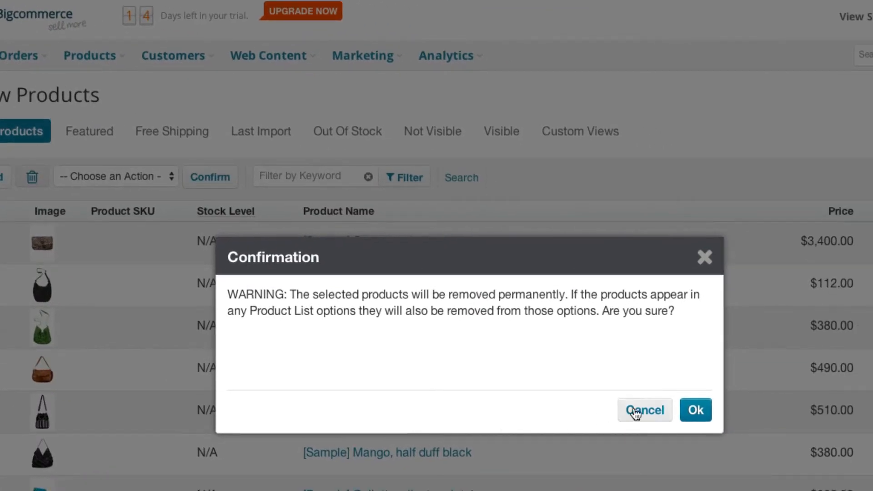
left_click(644, 410)
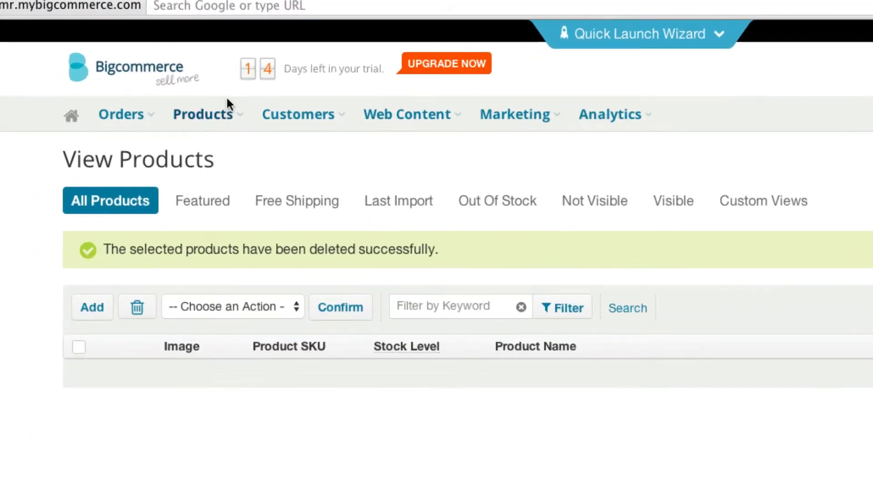
- Delete all sample categories (Ladies, Mens, Accessories, Sale) from Product Categories
left_click(203, 114)
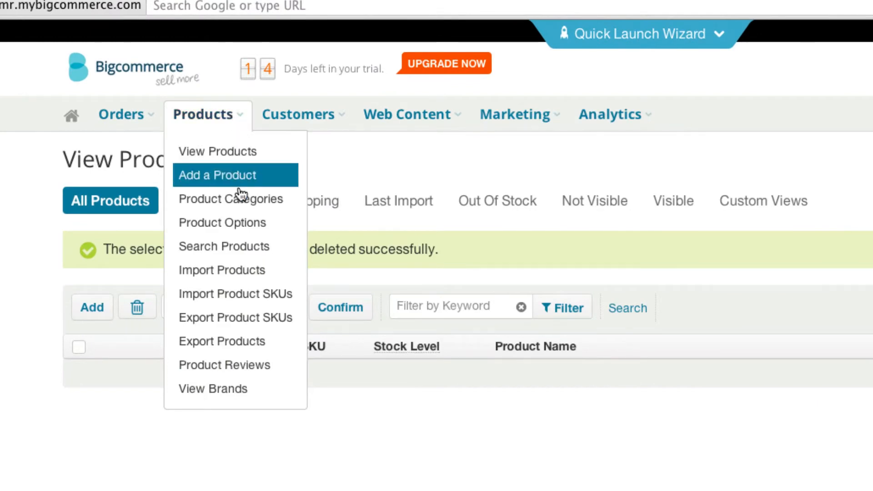
mouse_move(230, 199)
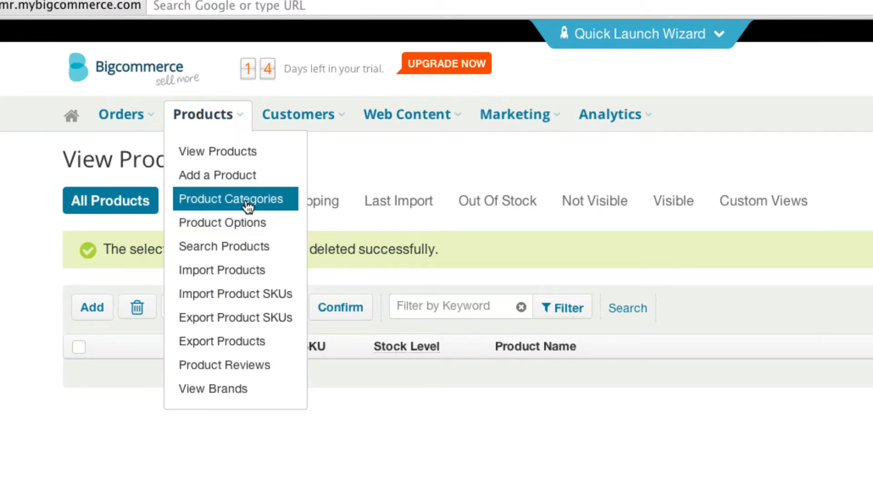
left_click(230, 199)
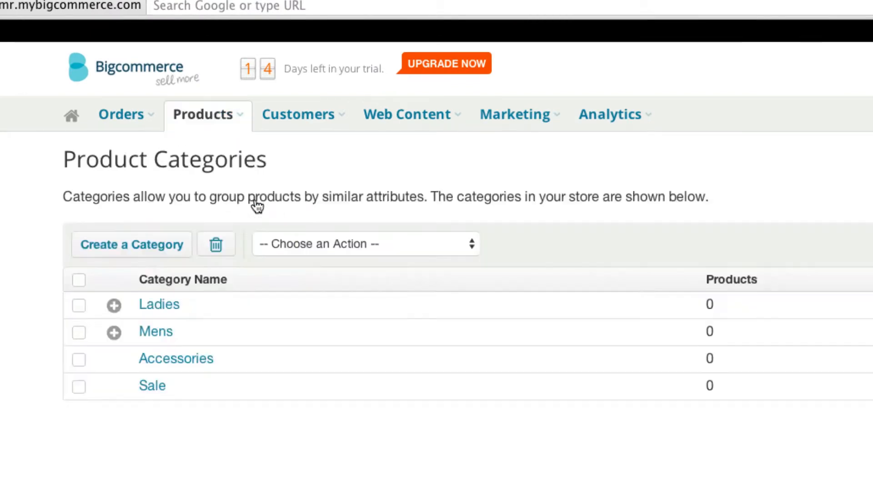
left_click(78, 280)
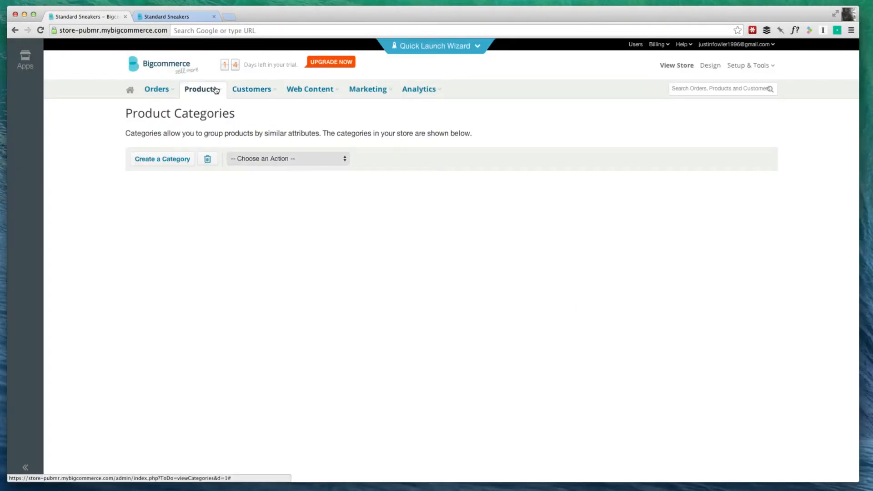
left_click(202, 89)
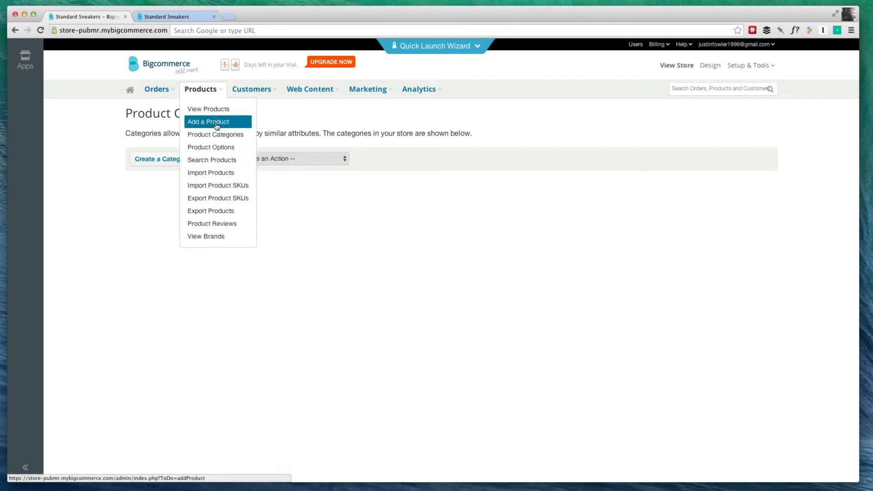
- Start a new product named Nike Free 3.0 Flyknit, checking the Nike shoe page for reference
left_click(208, 121)
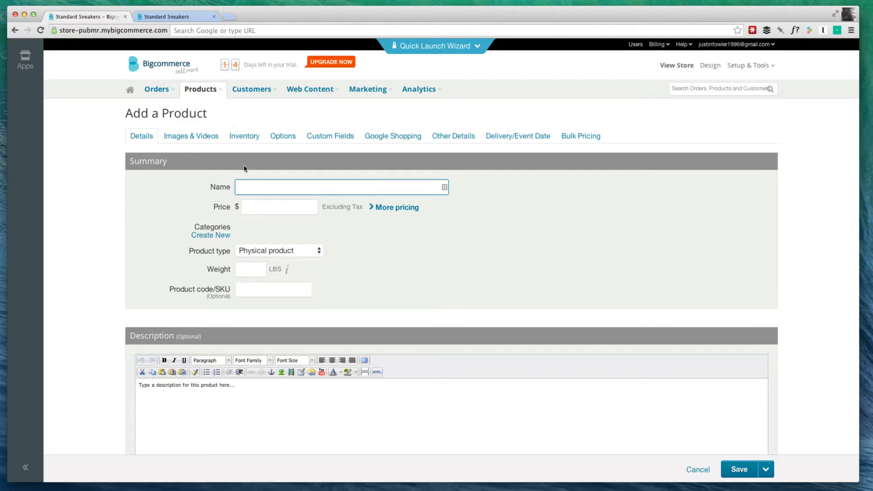
left_click(339, 186)
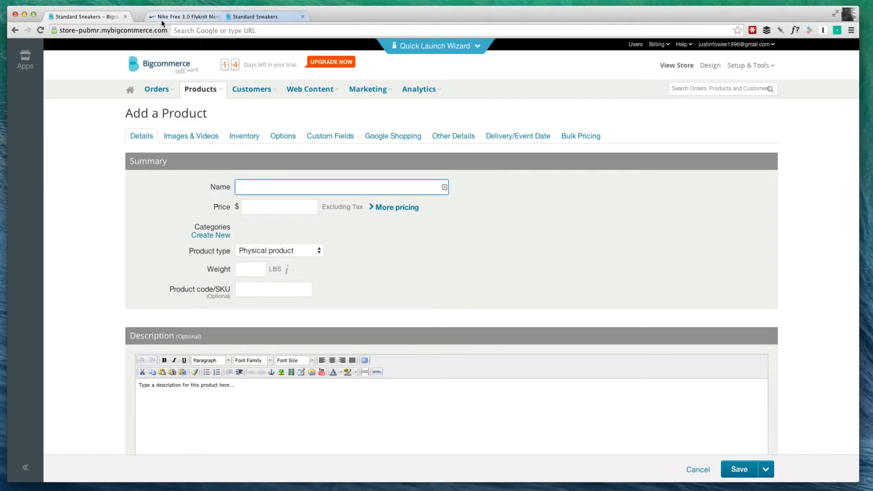
left_click(184, 16)
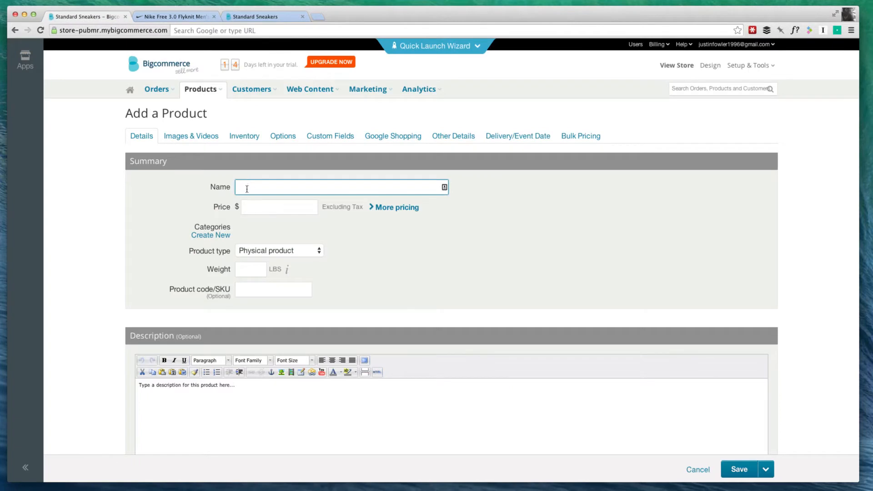
type("Nike Free 3.0 Flyknit")
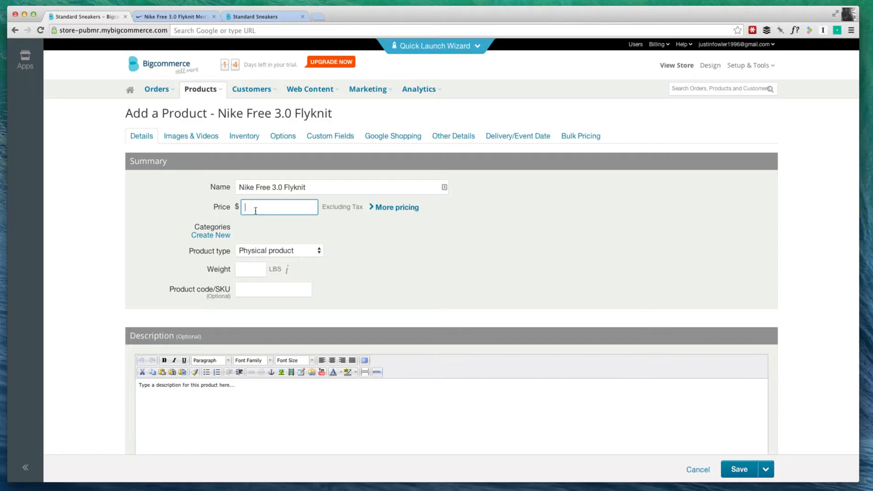
- Price the product at 139.99 and keep it as a physical product
type("139.")
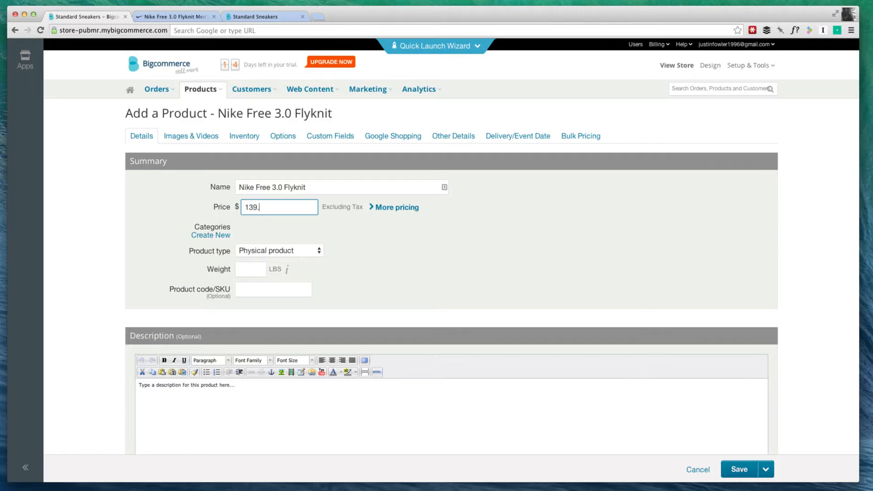
type("99")
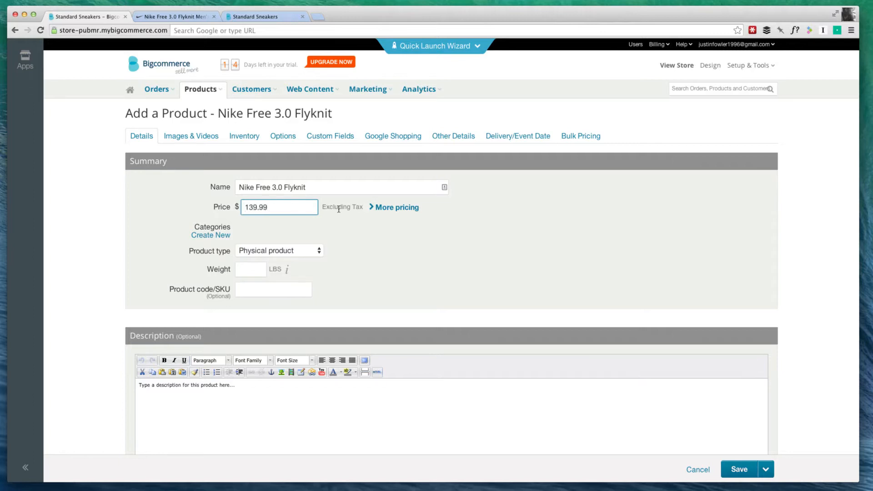
left_click(279, 250)
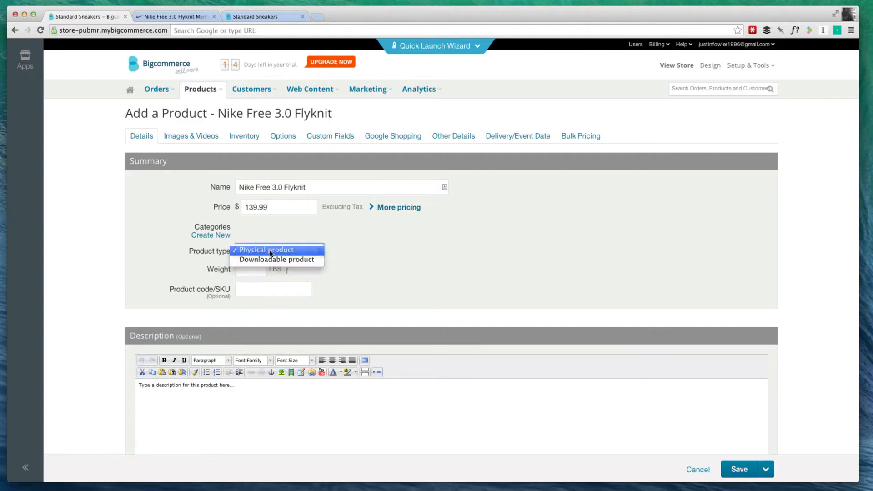
left_click(266, 249)
type("2")
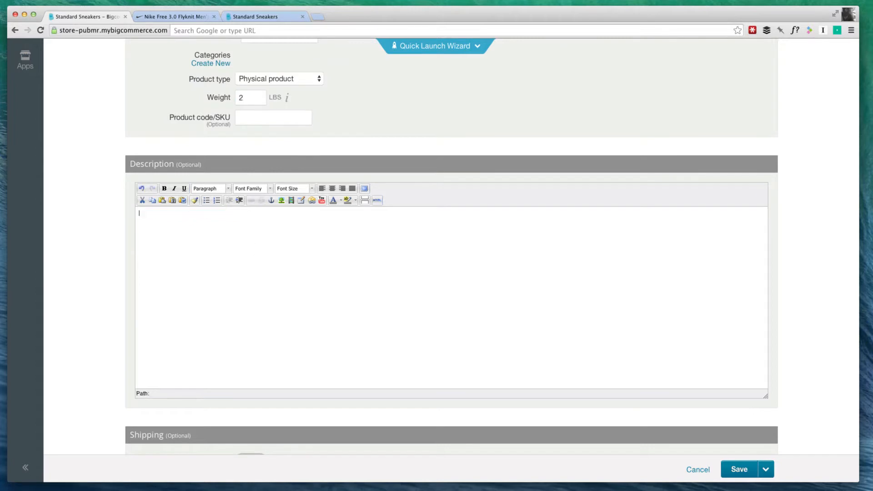
- Enter the description "Running shoes made by Nike."
scroll("down", 3)
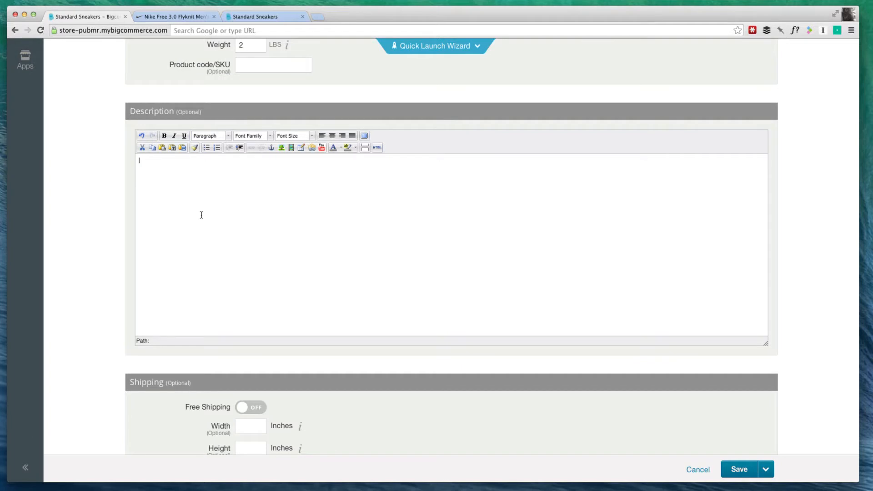
type("Running shoes made by Nike.")
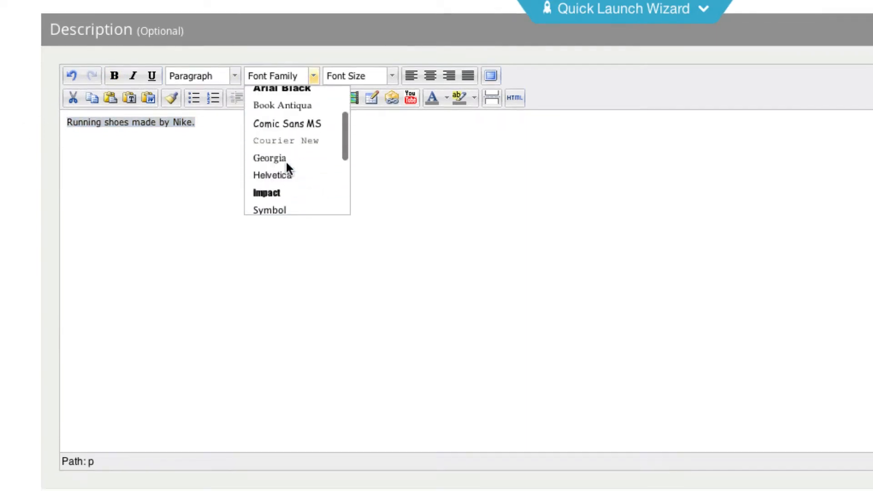
scroll("down", 3)
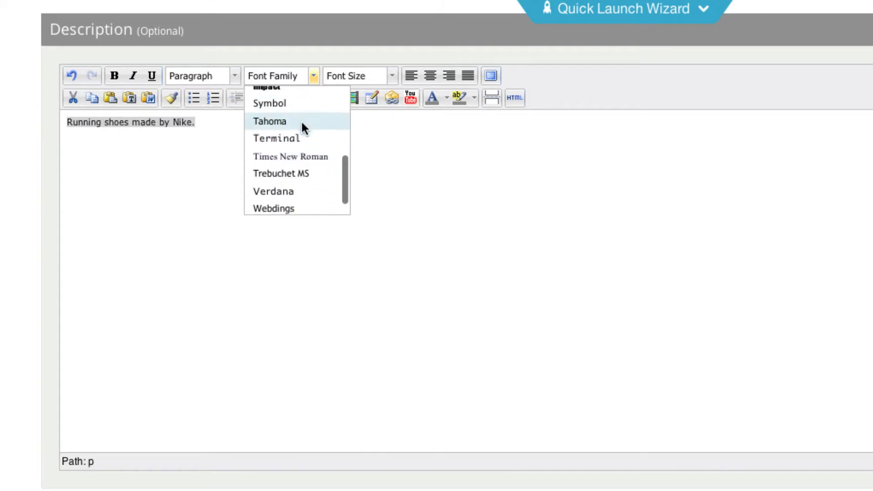
- Format the description text in Verdana at 14pt
left_click(272, 191)
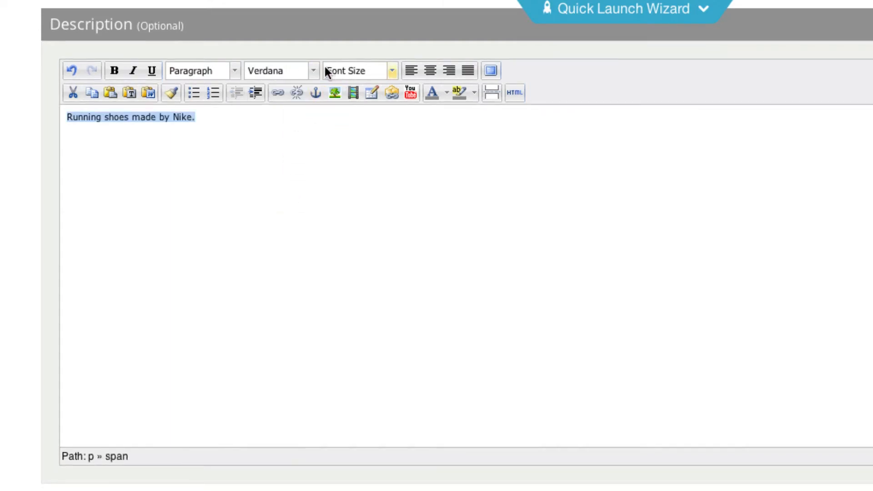
left_click(391, 71)
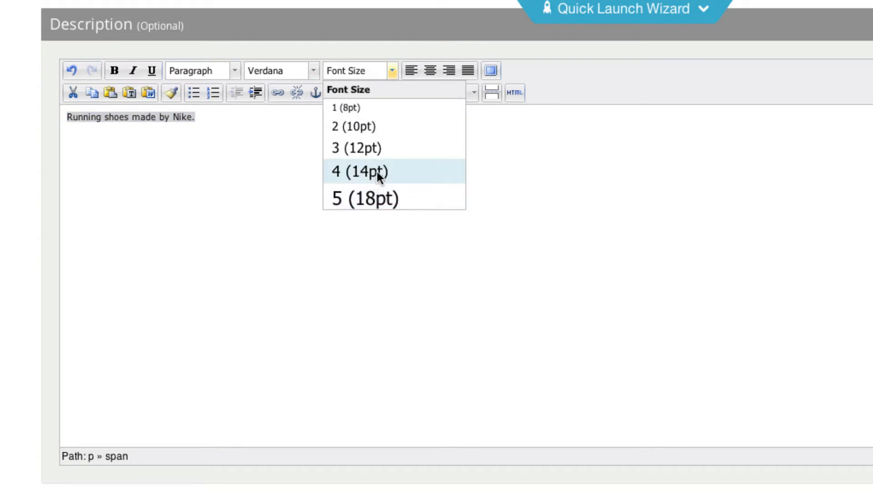
left_click(359, 171)
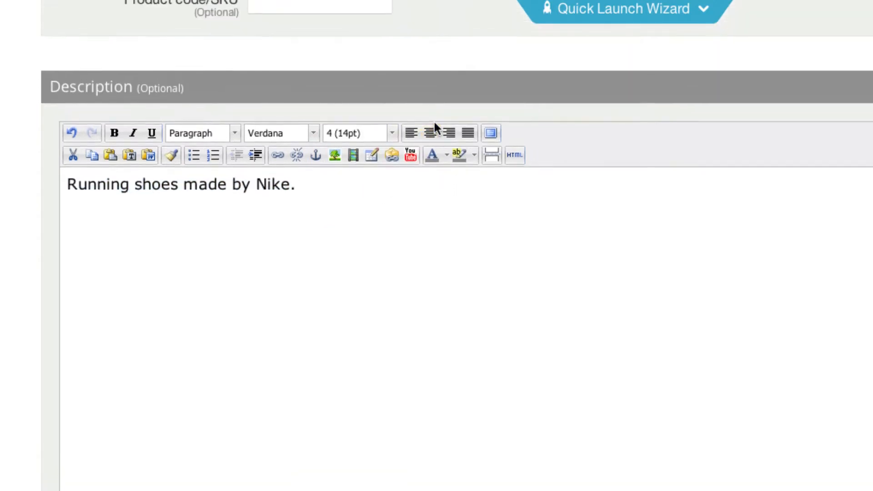
double_click(203, 185)
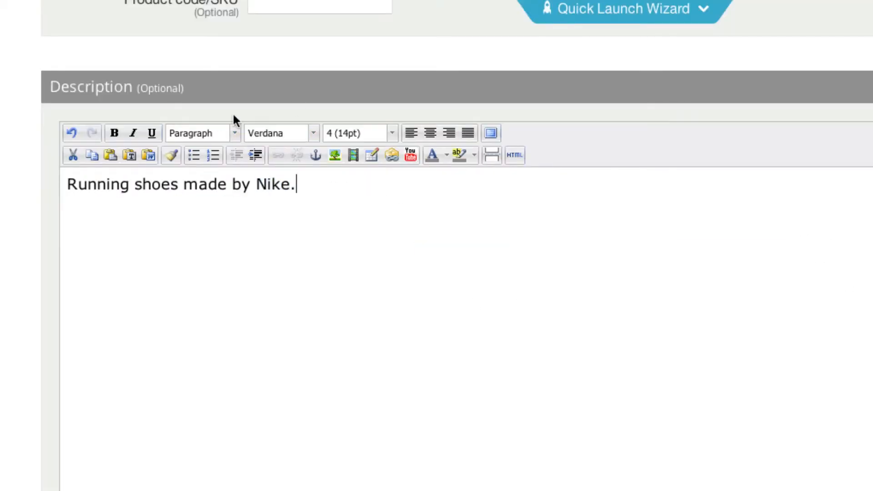
mouse_move(410, 155)
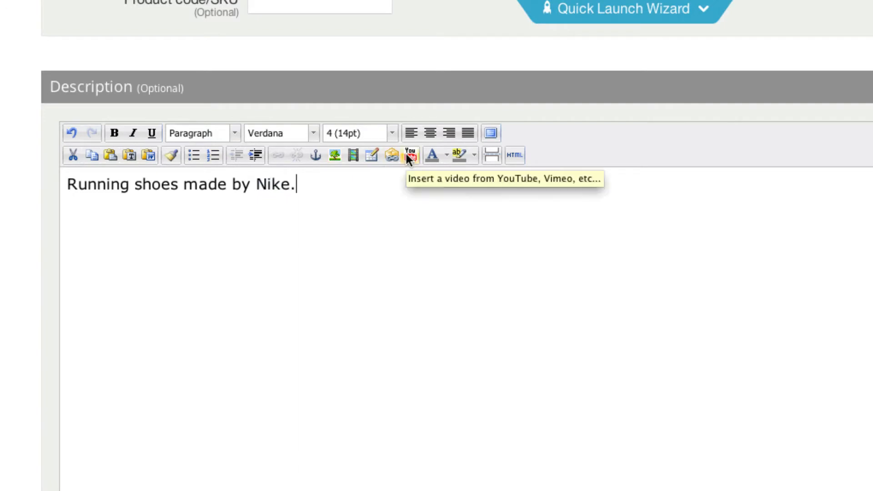
scroll("down", 3)
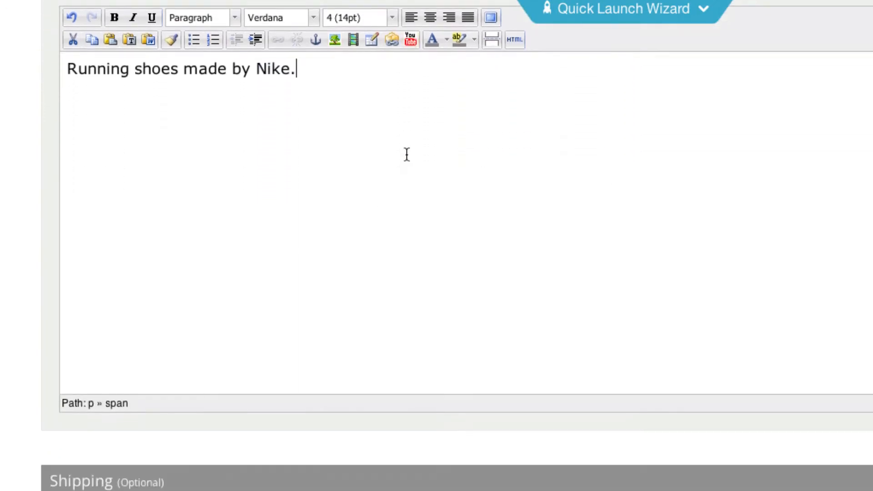
scroll("down", 3)
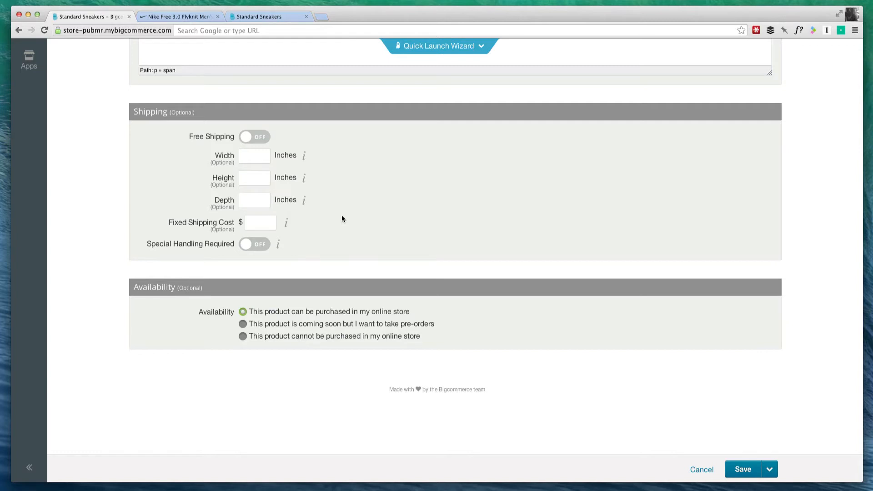
scroll("down", 3)
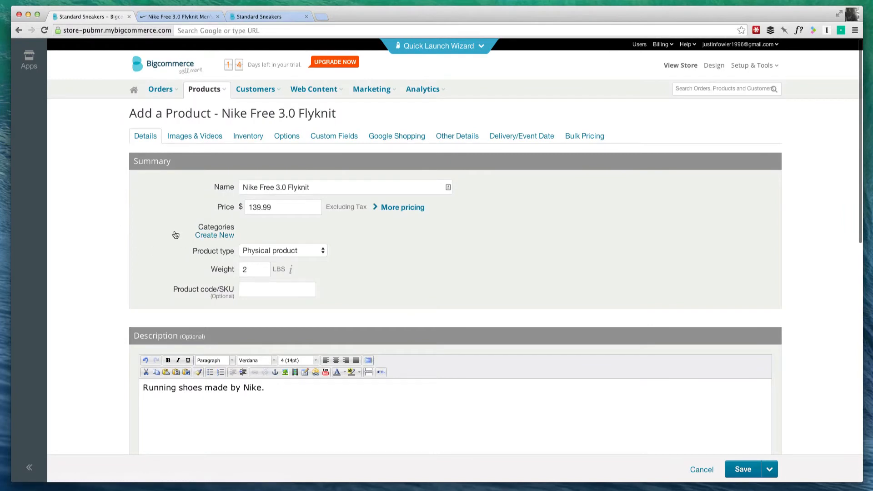
- Create a Men's Running Shoes category and tick it for the product
left_click(214, 234)
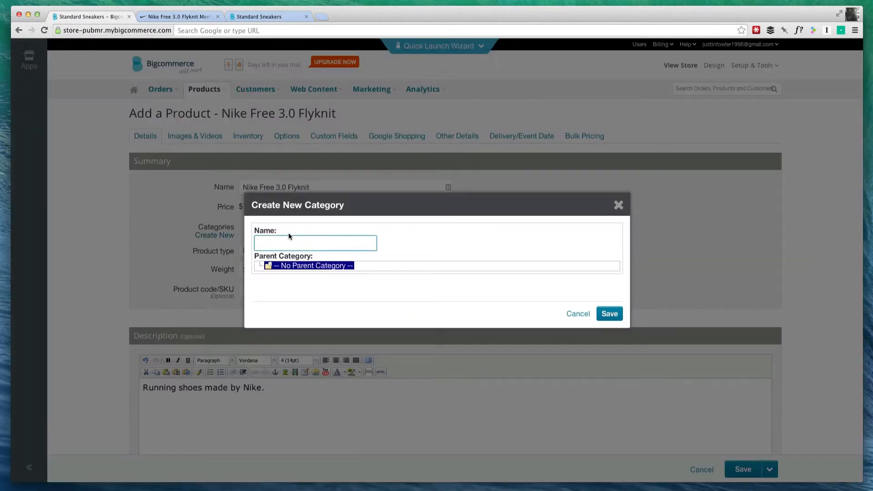
type("Men's Running Shoes")
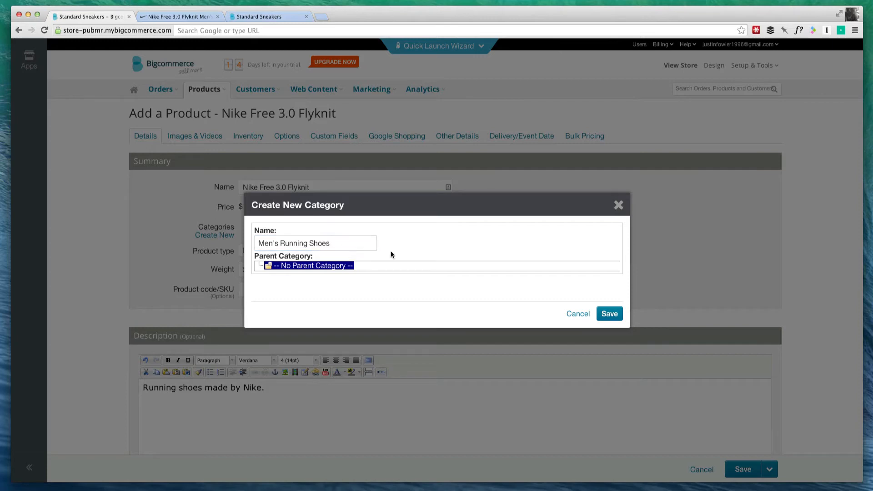
left_click(608, 314)
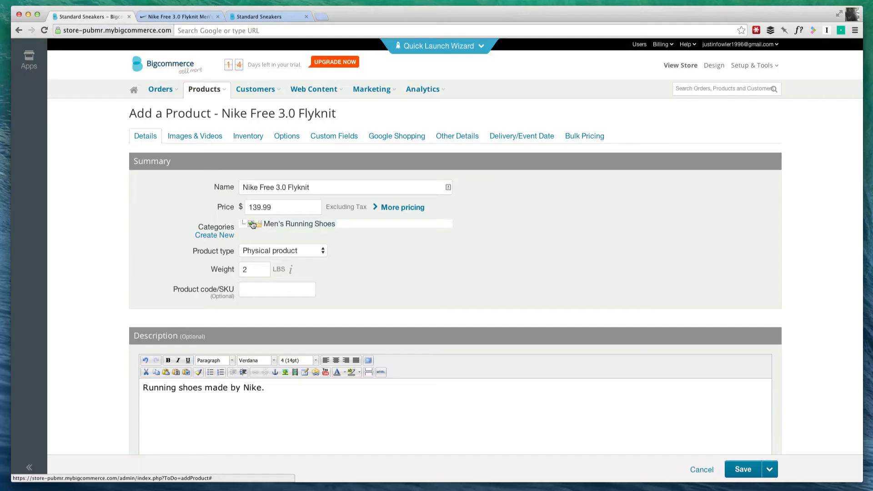
left_click(251, 224)
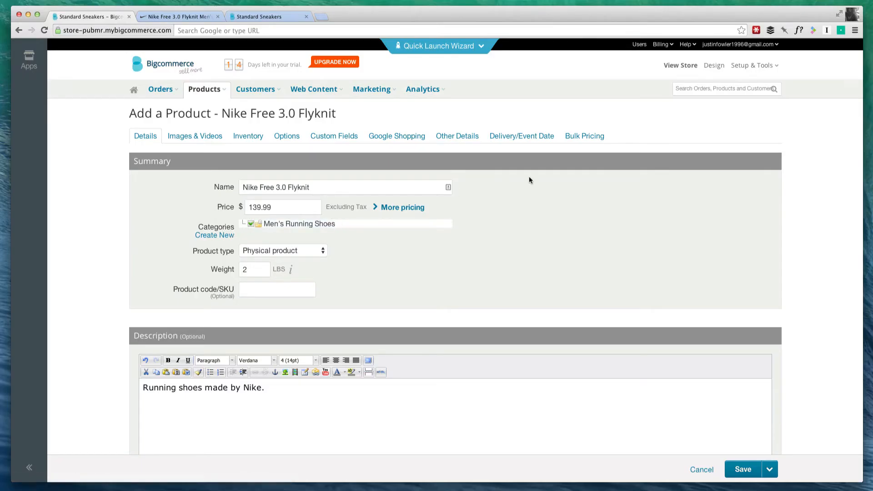
mouse_move(272, 226)
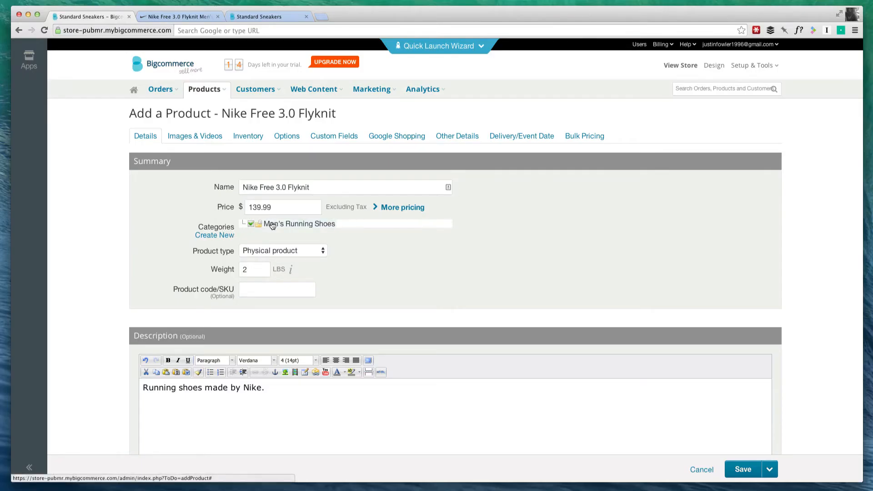
- Look through the Images & Videos section, including the YouTube video search
left_click(195, 135)
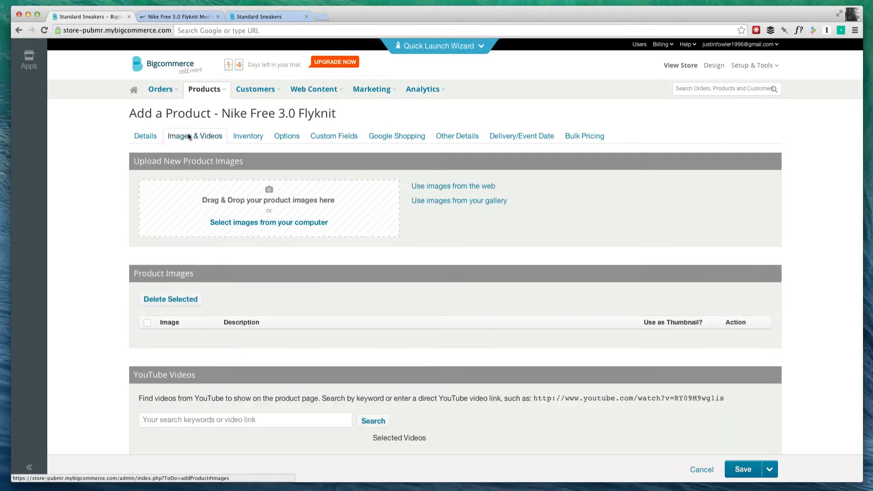
mouse_move(219, 239)
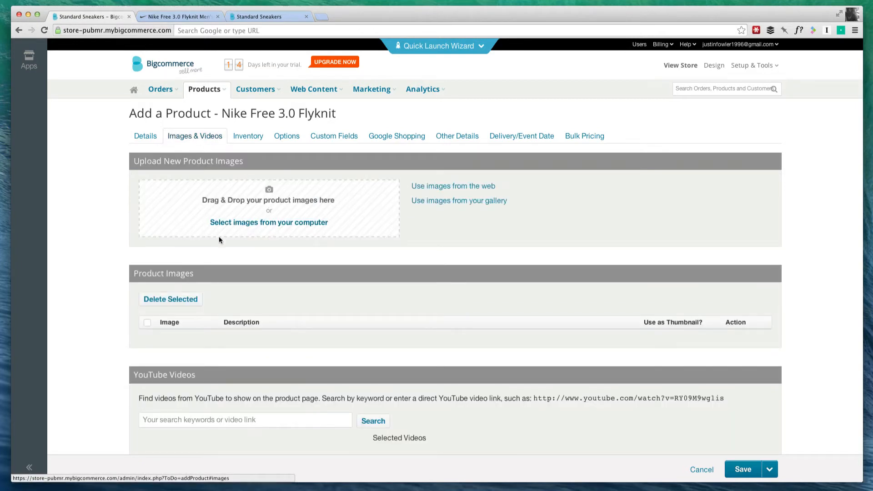
scroll("down", 3)
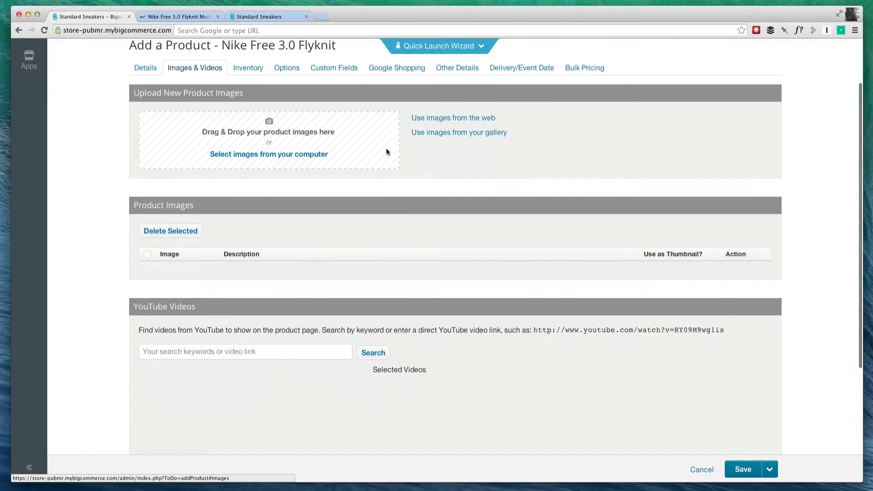
scroll("down", 3)
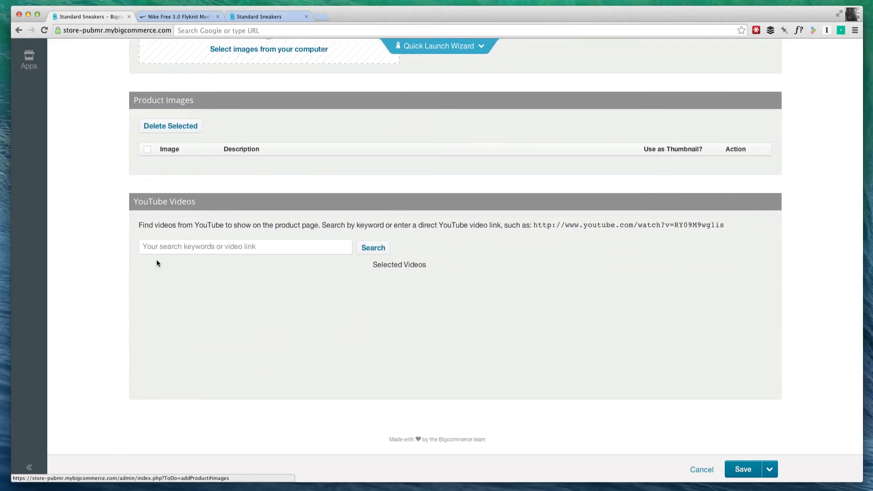
left_click(245, 246)
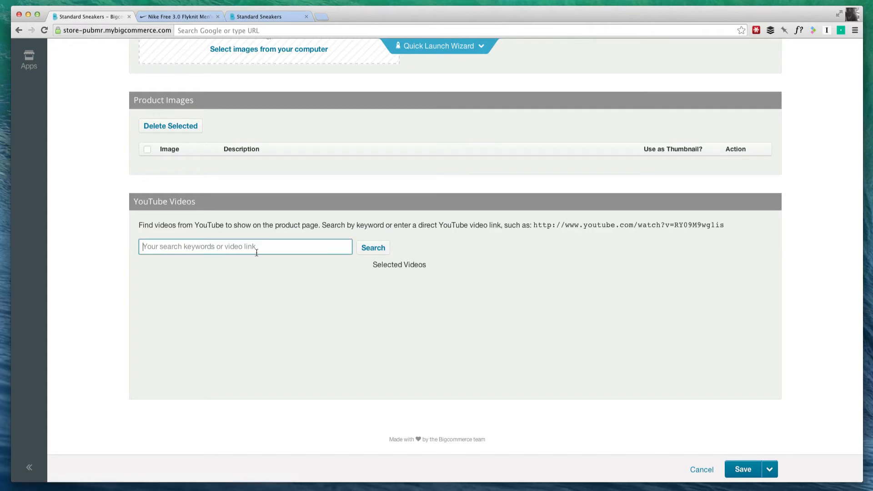
scroll("up", 3)
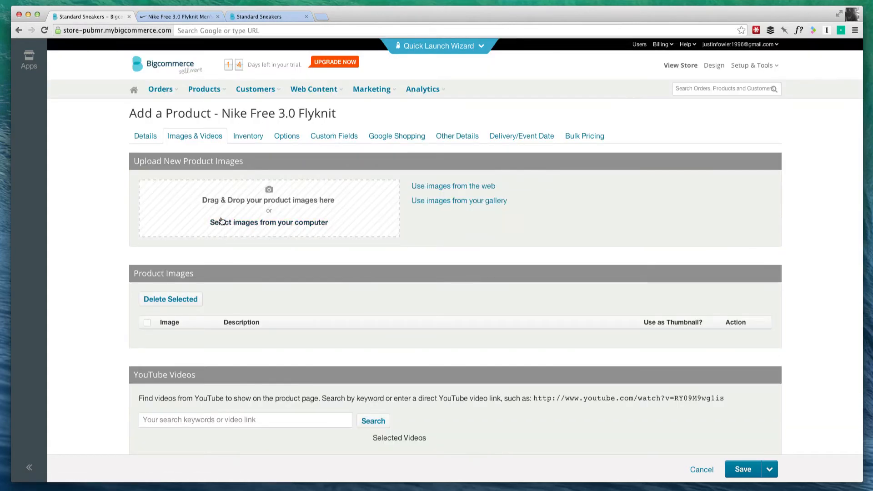
- Upload the Nike Flyknit shoe photo from the computer as the product image
left_click(268, 221)
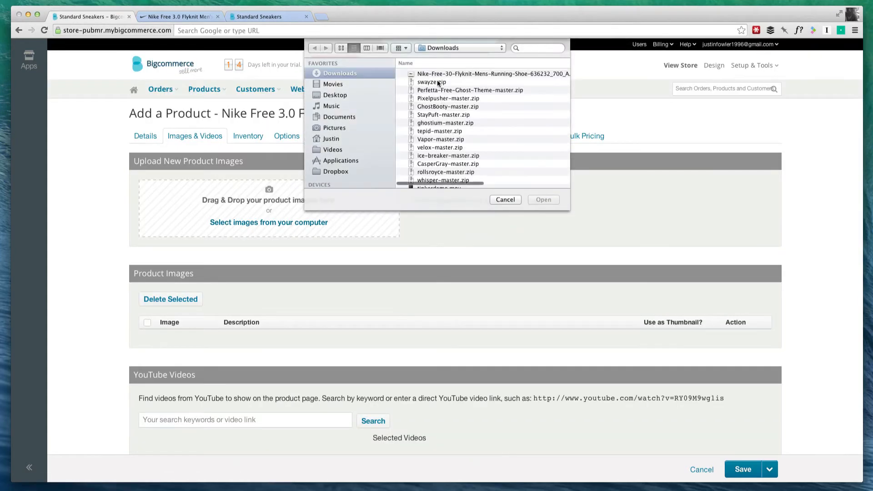
left_click(504, 199)
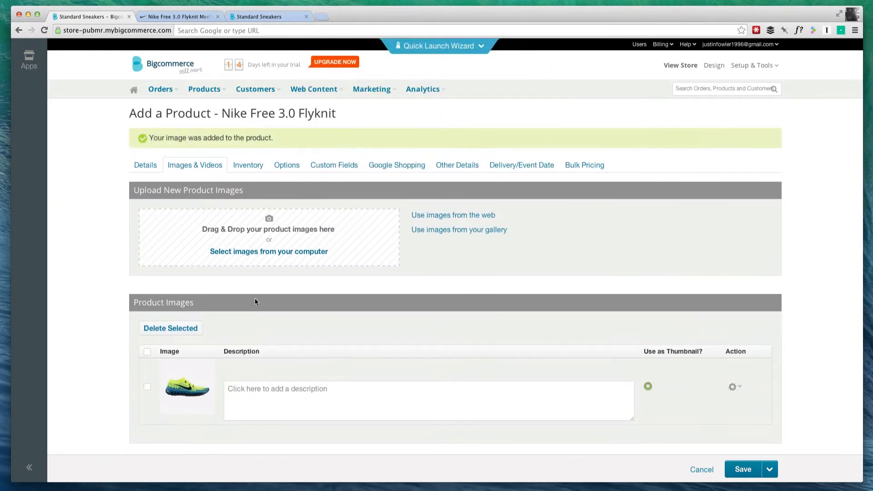
scroll("down", 3)
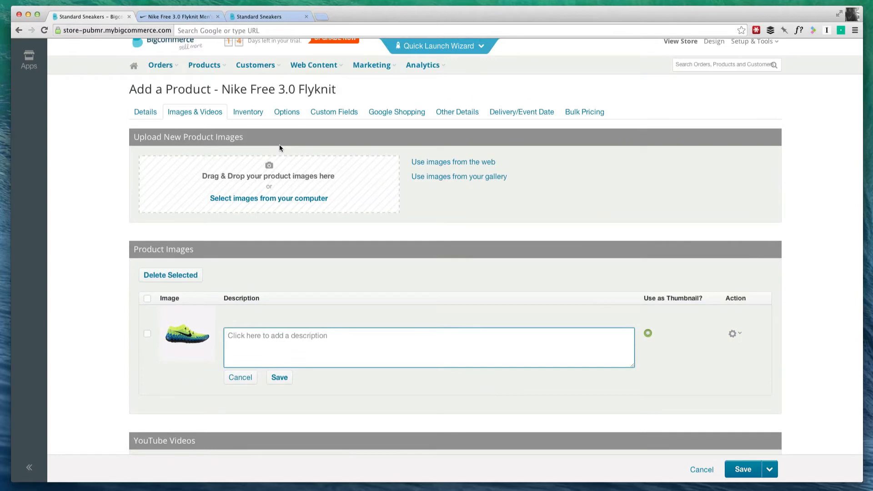
mouse_move(248, 131)
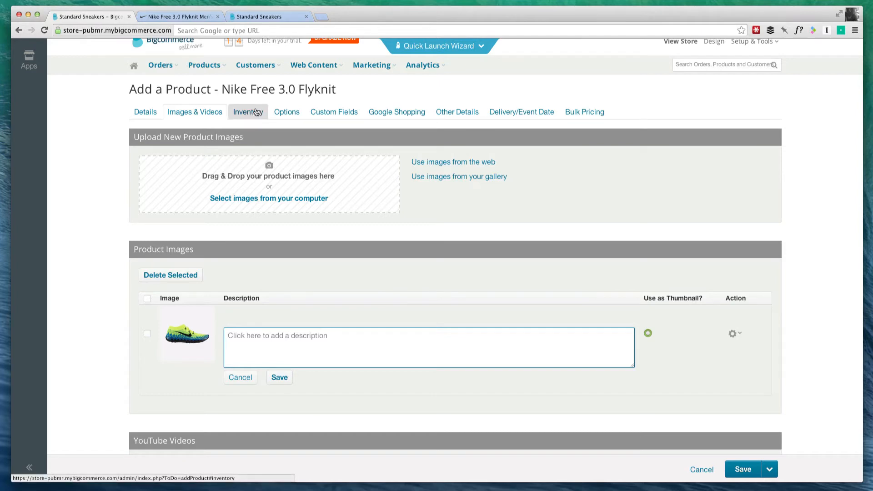
- Review the Inventory, Google Shopping and Other Details sections without changes
left_click(286, 112)
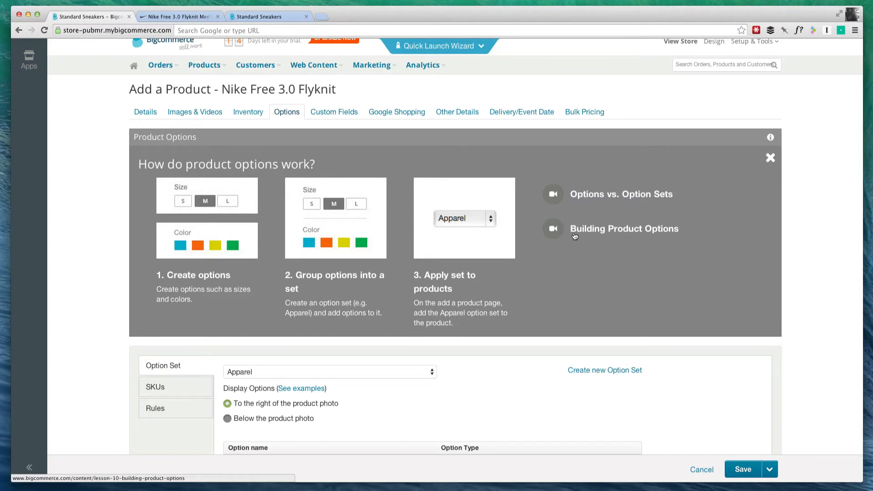
scroll("down", 3)
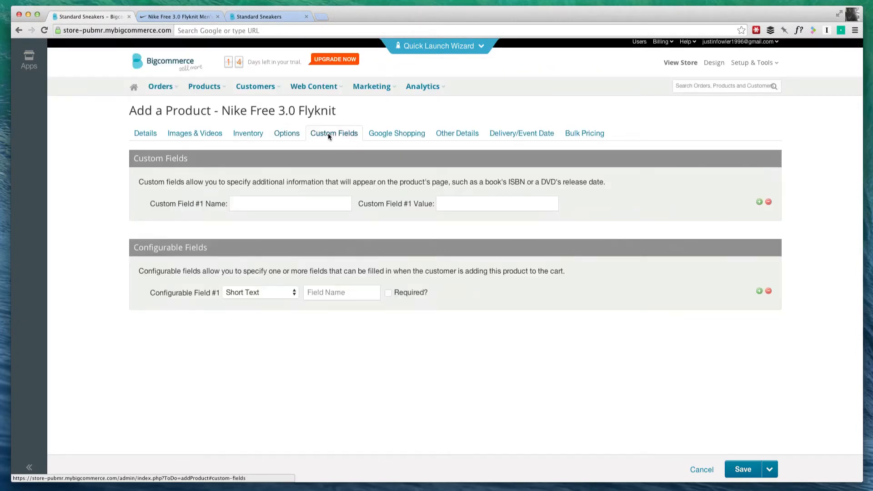
left_click(396, 133)
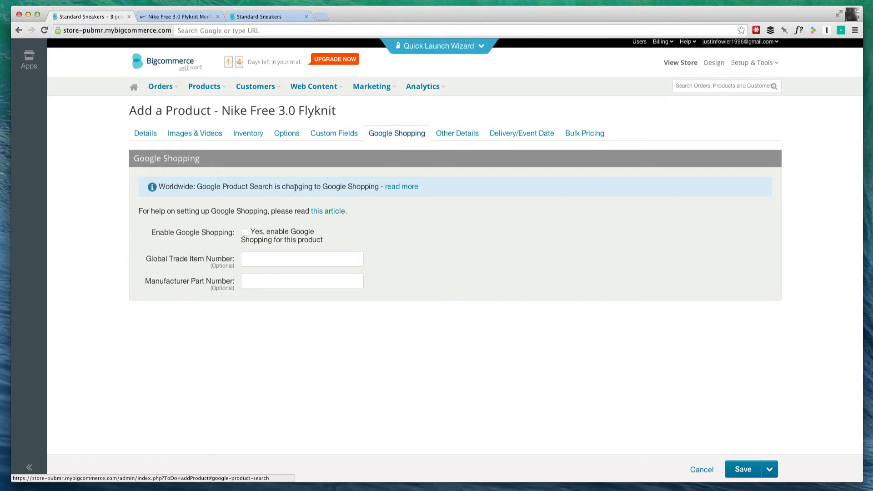
left_click(456, 133)
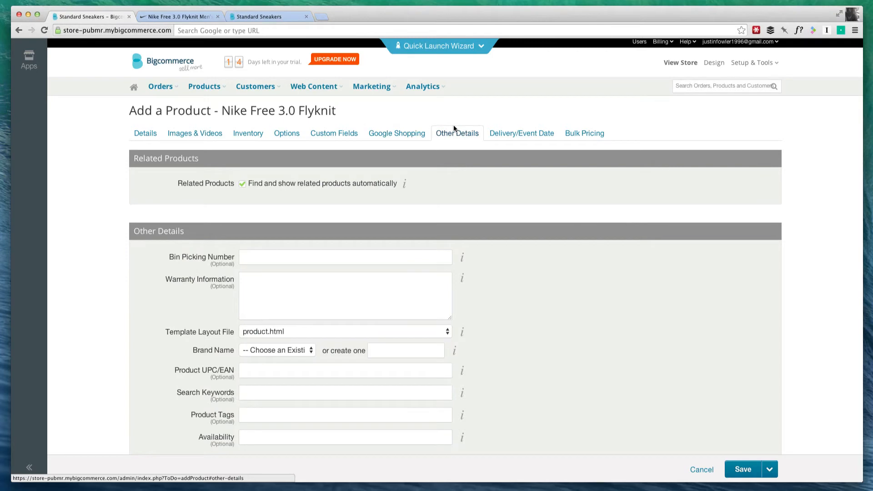
- Look over search keywords, Delivery/Event Date and Bulk Pricing sections without changes
scroll("down", 3)
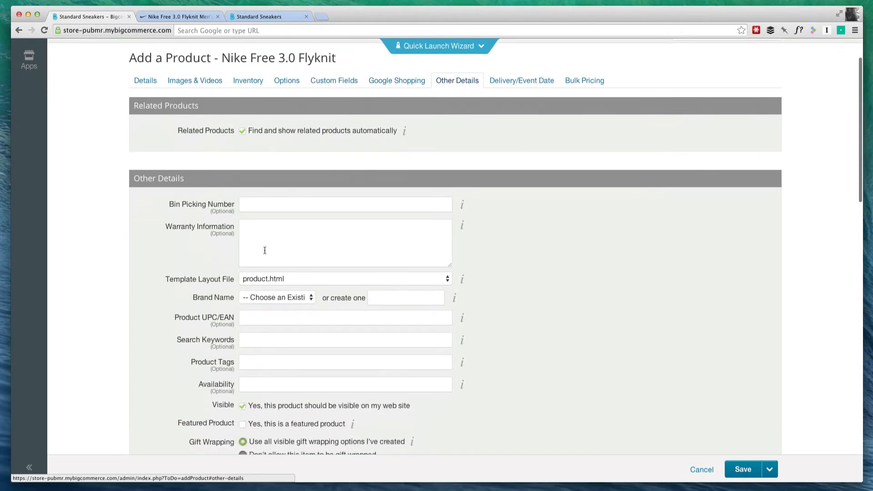
scroll("down", 3)
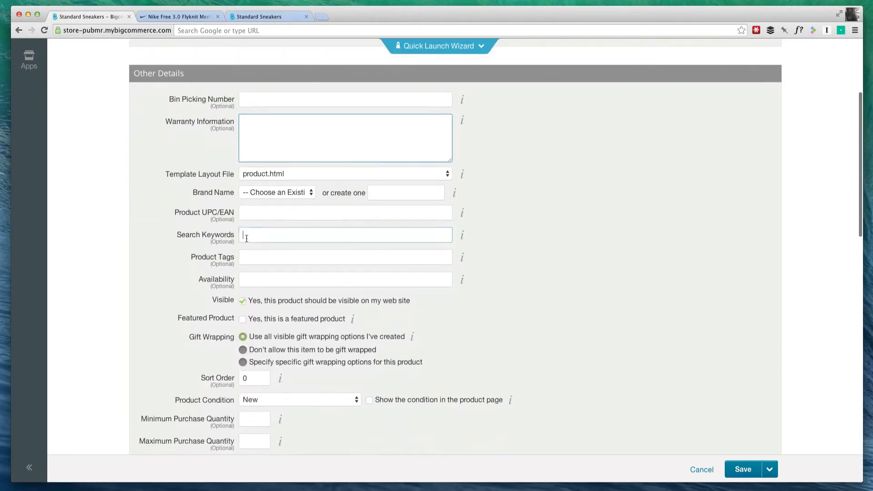
left_click(344, 235)
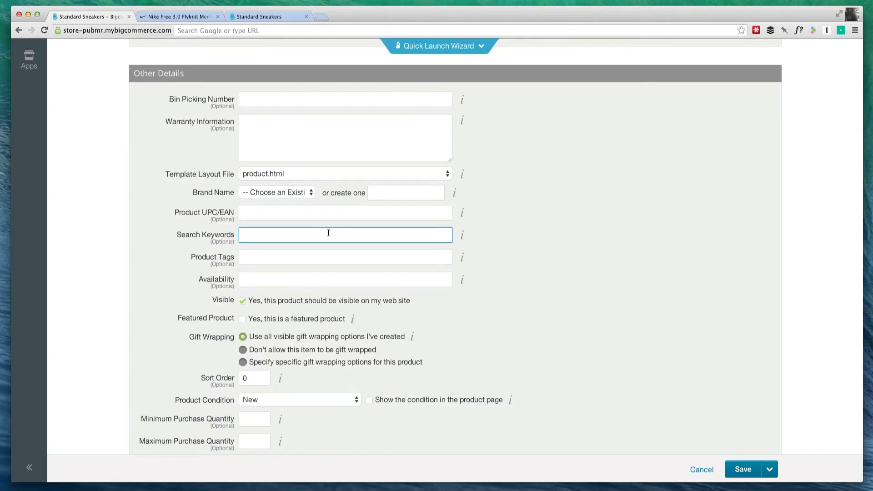
left_click(521, 136)
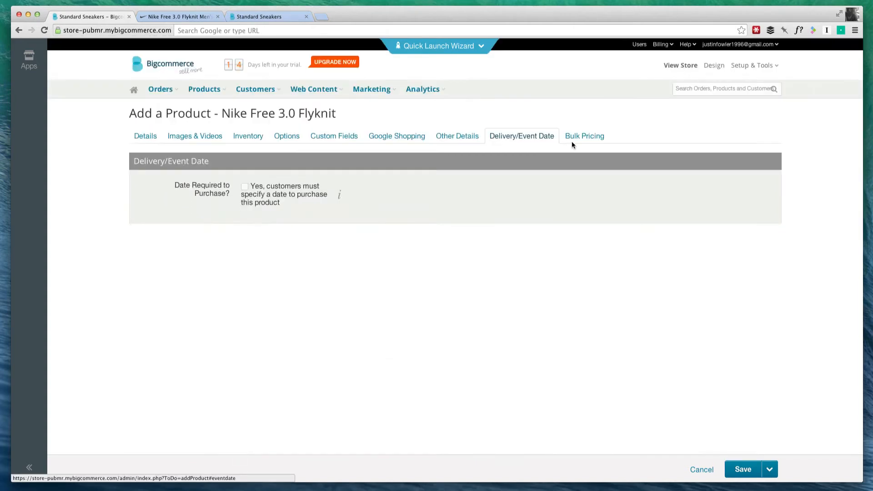
left_click(584, 135)
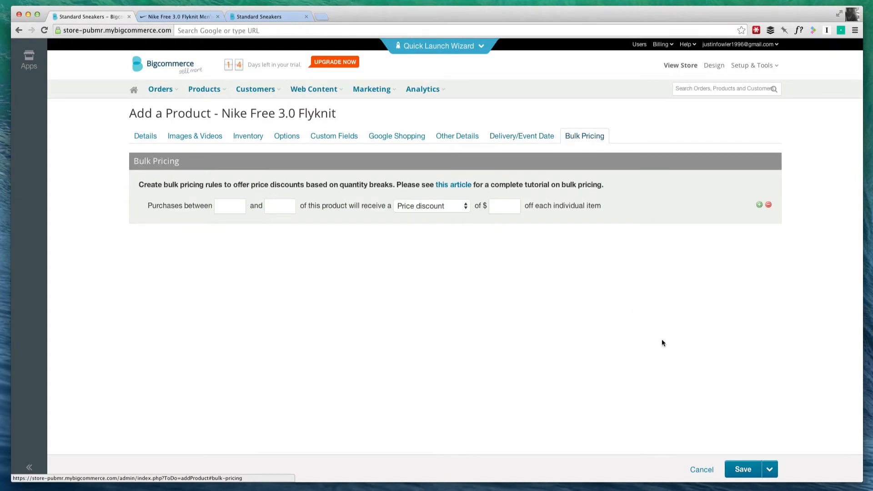
- Save the Nike Free 3.0 Flyknit, continuing past the missing physical dimensions warning
left_click(743, 469)
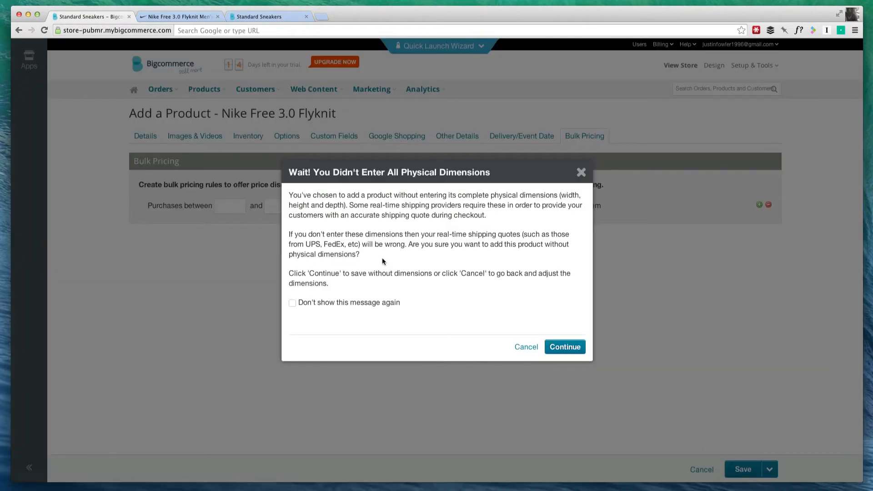
mouse_move(484, 195)
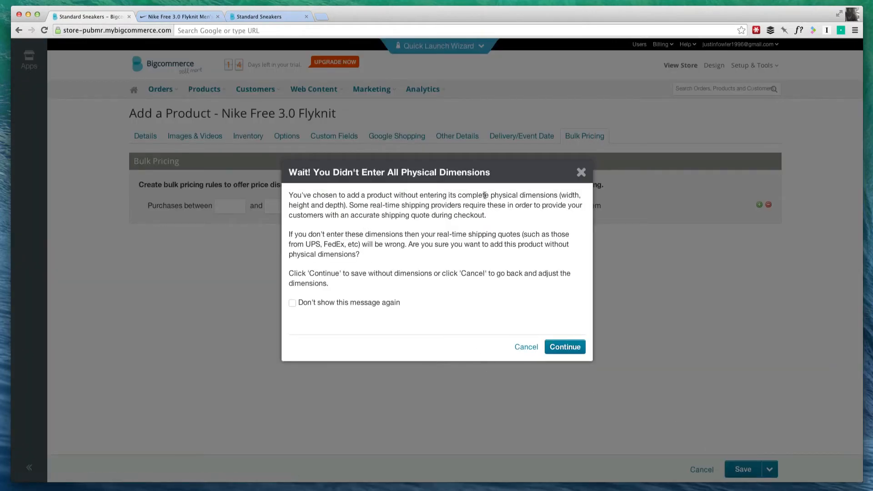
left_click_drag(484, 195, 365, 216)
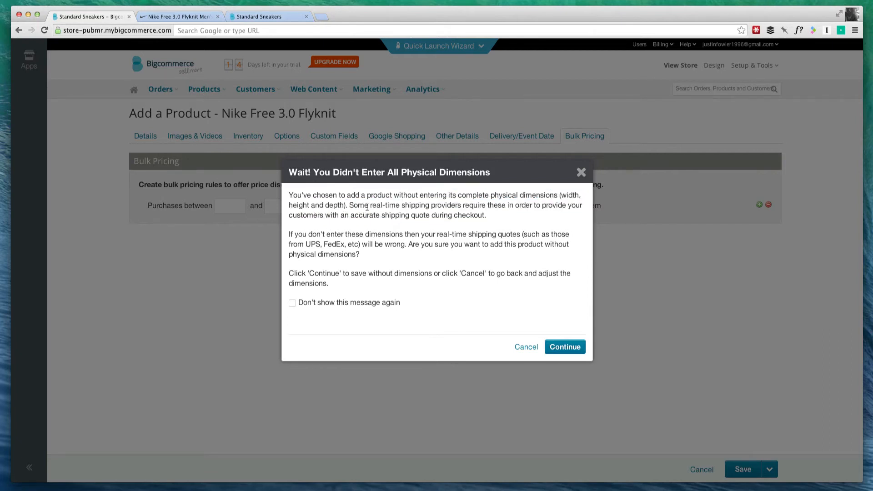
mouse_move(571, 349)
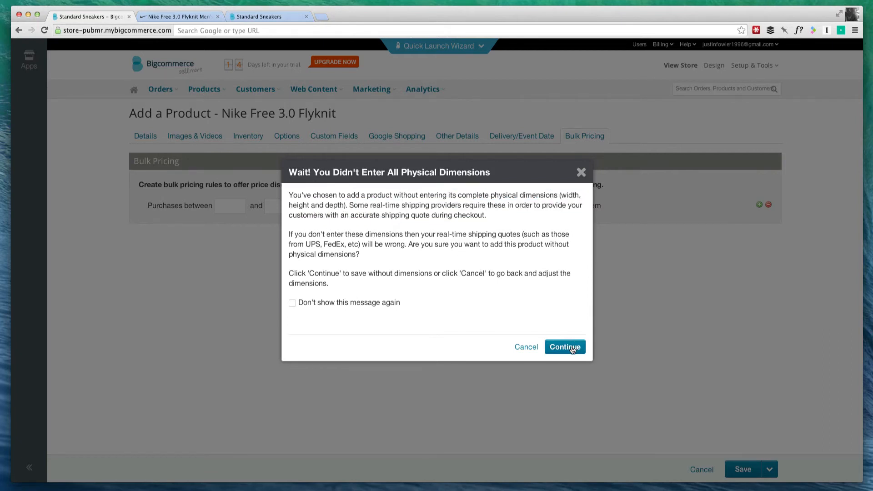
left_click(563, 346)
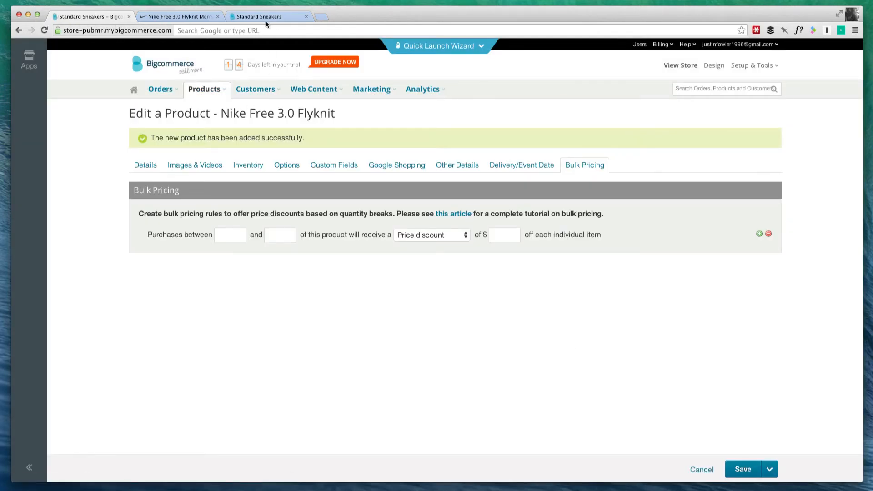
- Quick View the Nike shoe in the storefront's Men's Running Shoes category and try a colour option
left_click(268, 17)
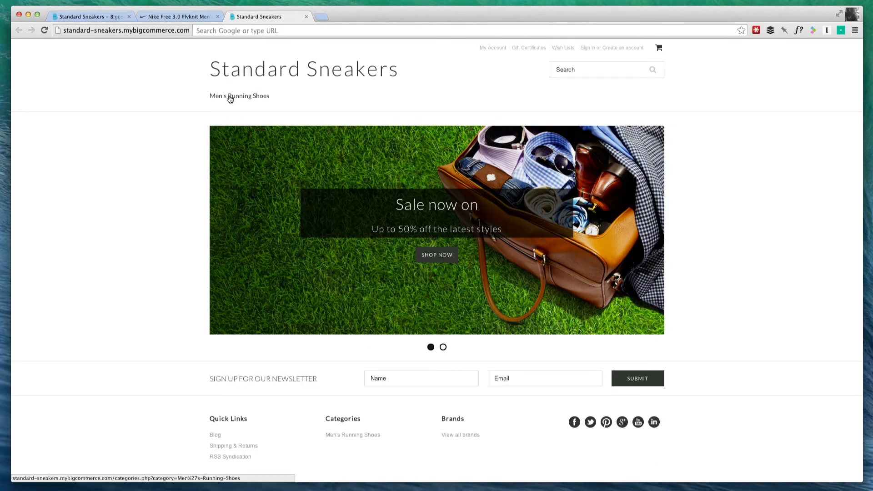
left_click(239, 95)
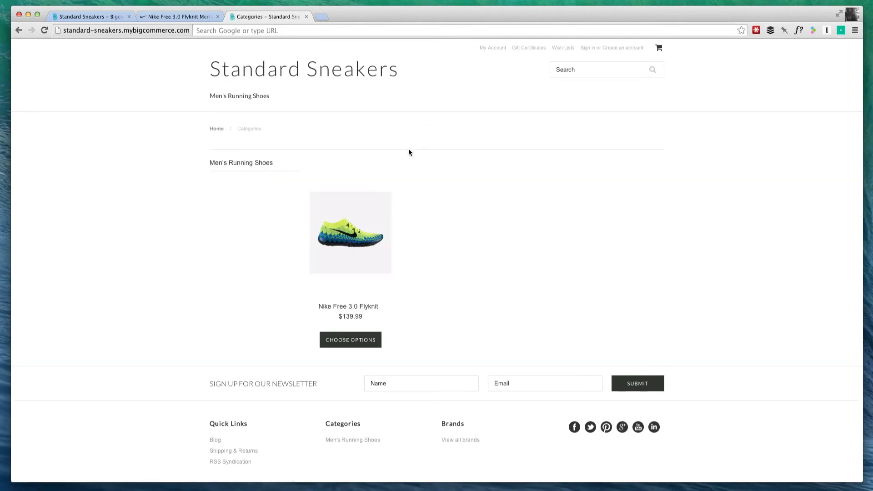
left_click(350, 233)
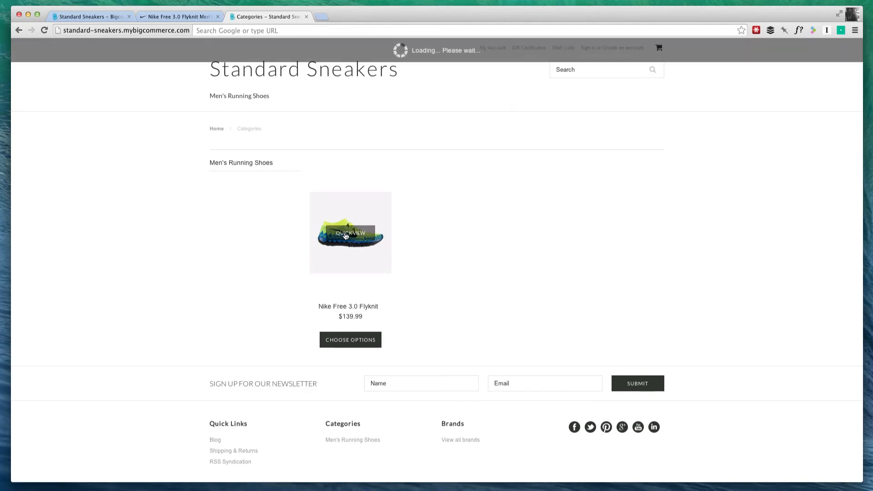
left_click(350, 232)
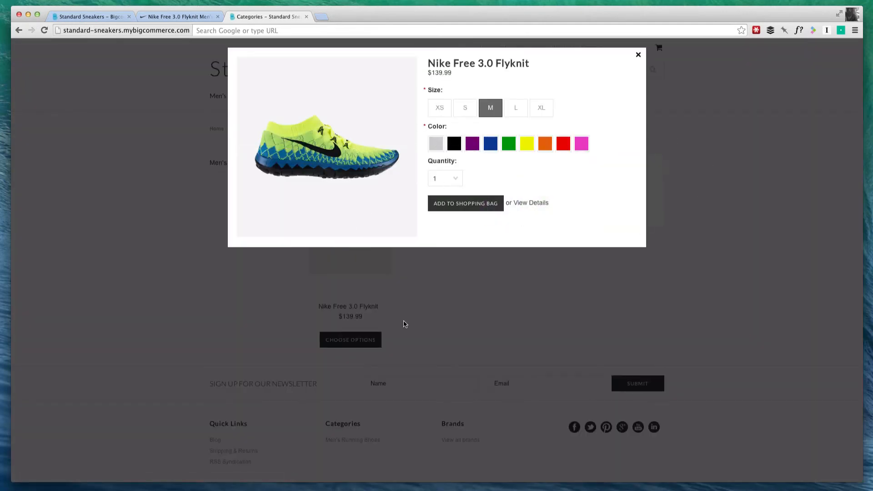
left_click(507, 144)
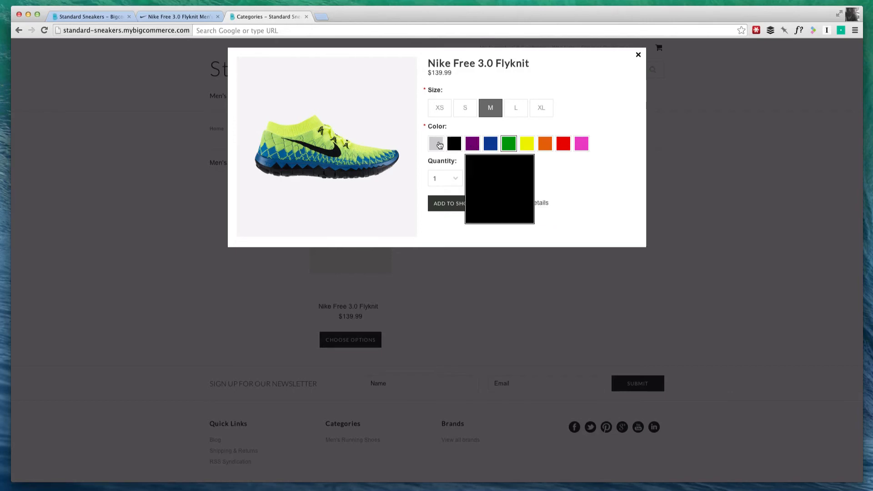
mouse_move(579, 78)
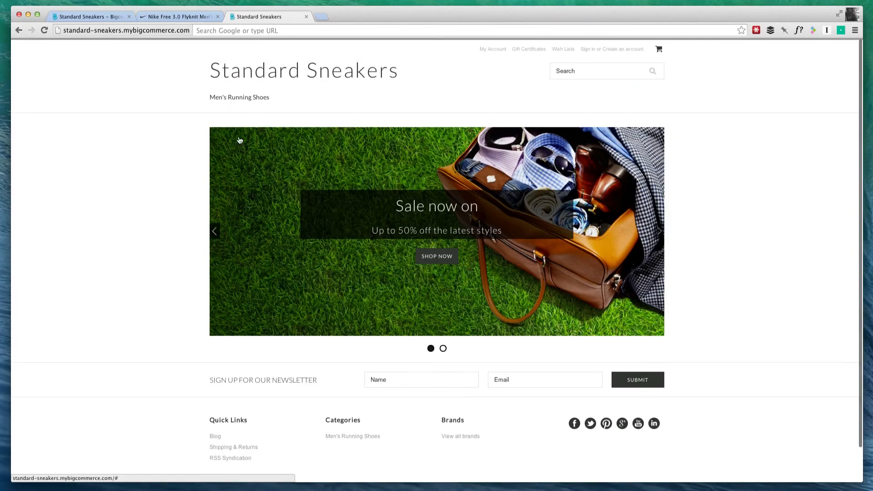
- Browse the homepage carousel slides, then return to the store admin
left_click(443, 348)
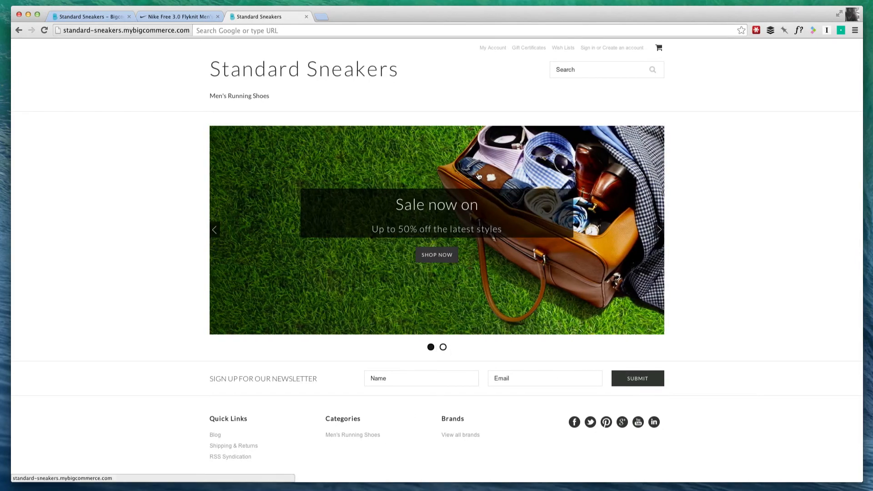
left_click(443, 346)
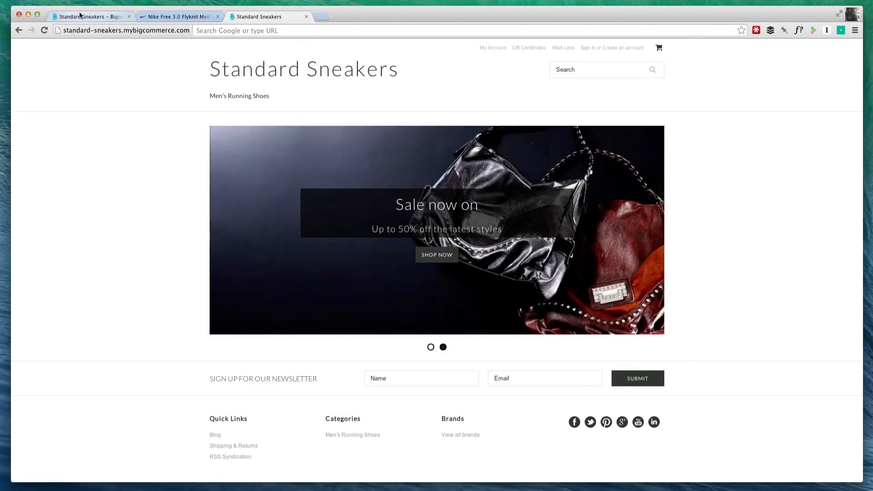
left_click(89, 16)
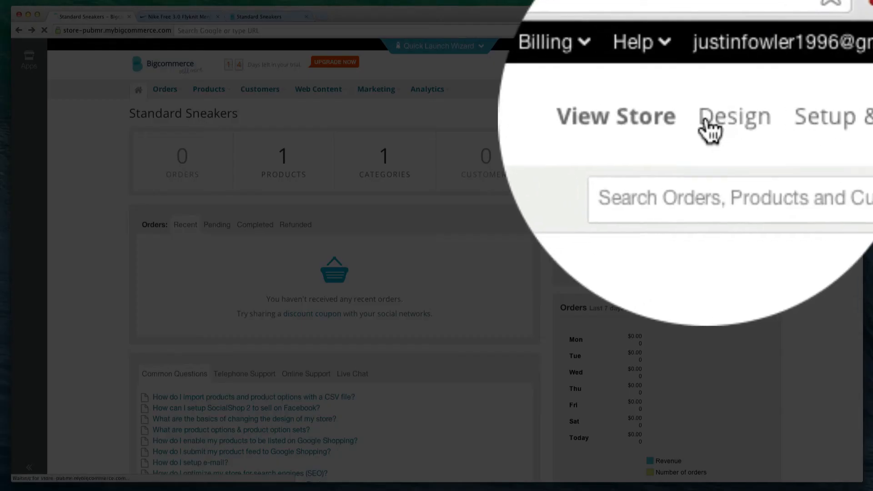
- Browse the Store Design themes and look over the Bedazzled theme demo
left_click(713, 66)
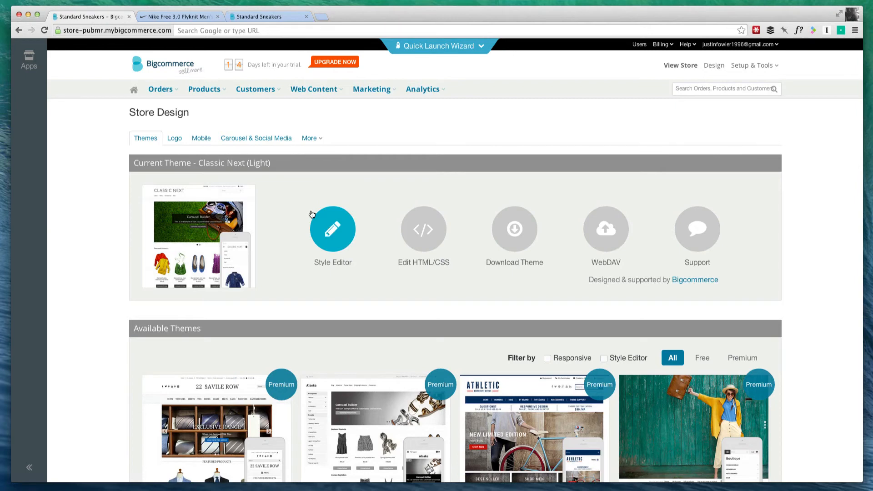
mouse_move(400, 182)
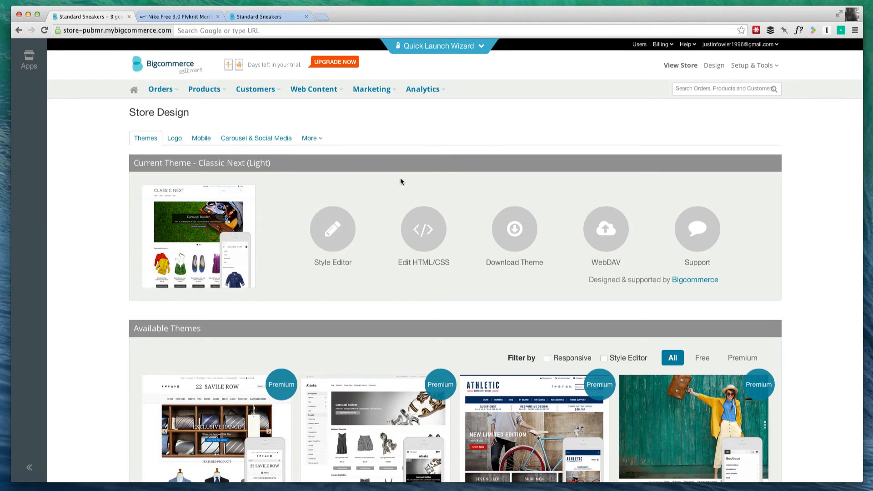
mouse_move(527, 192)
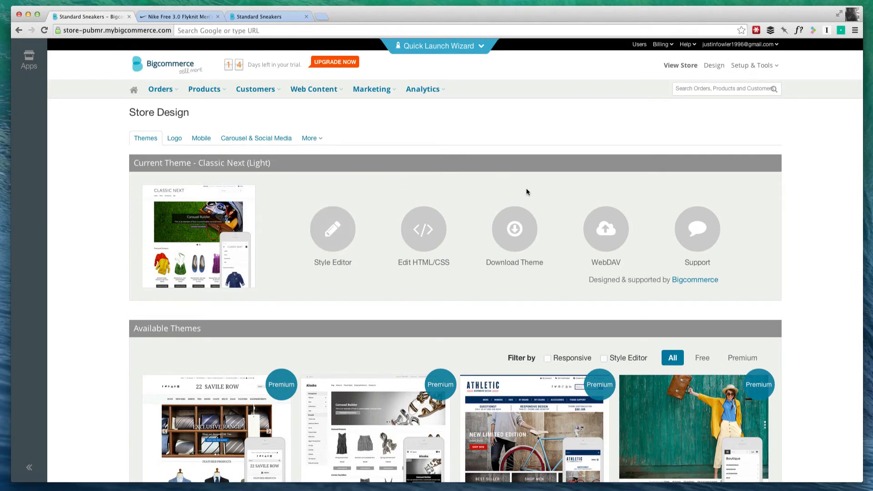
mouse_move(423, 229)
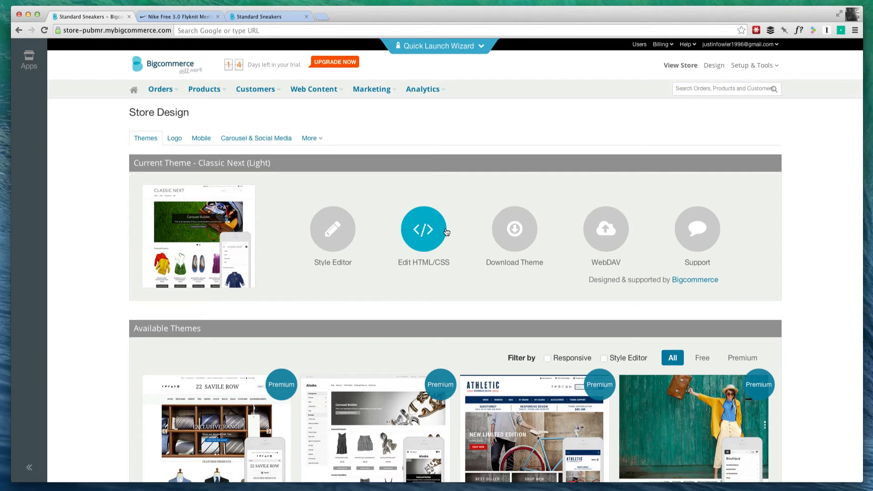
scroll("down", 3)
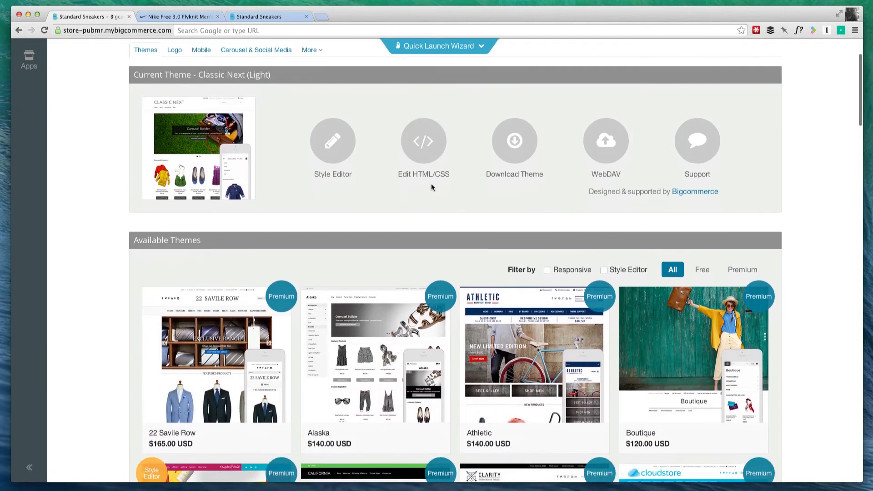
scroll("down", 3)
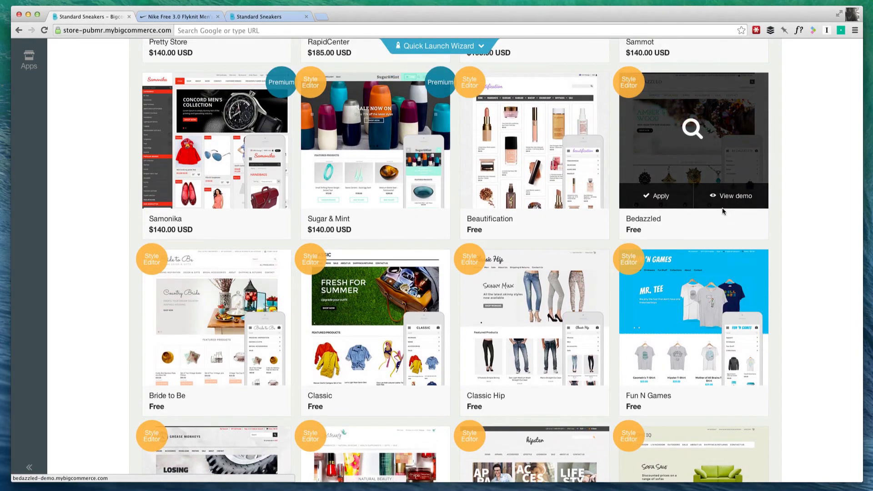
left_click(734, 196)
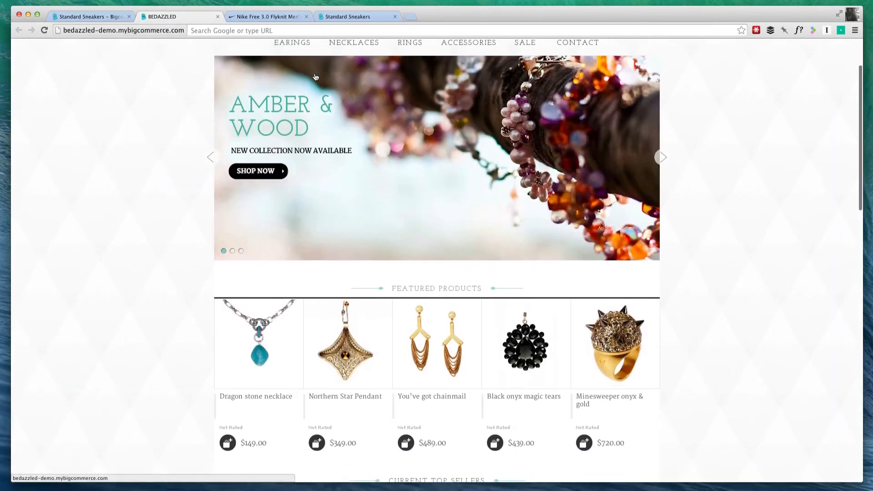
scroll("down", 3)
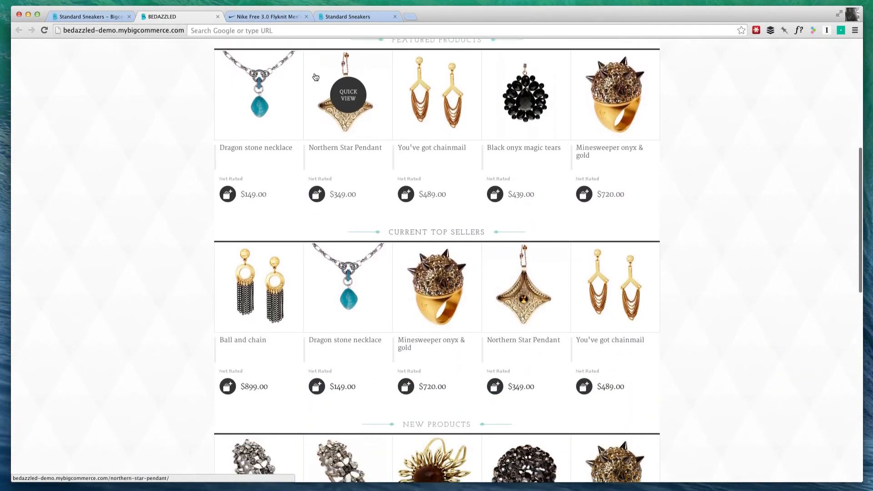
scroll("down", 3)
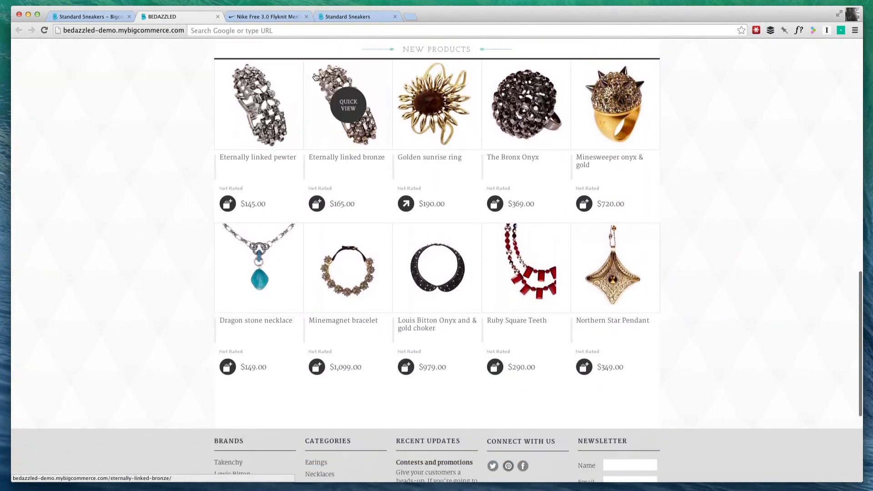
scroll("up", 3)
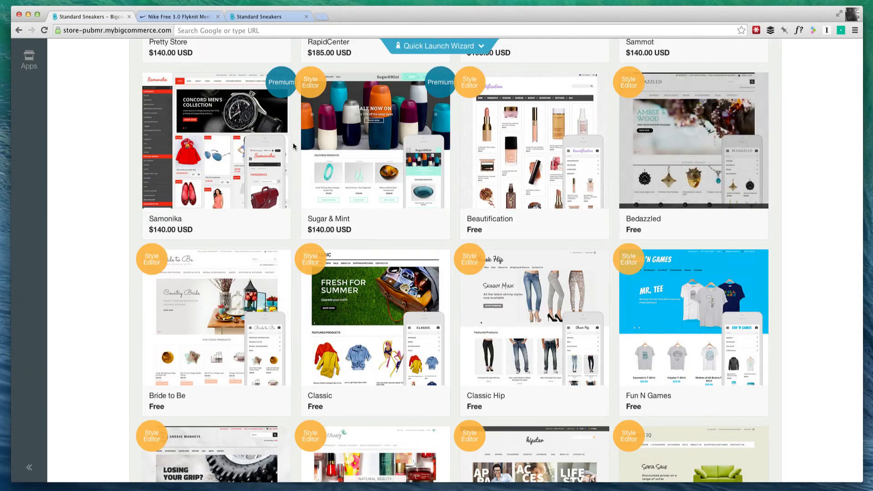
scroll("down", 3)
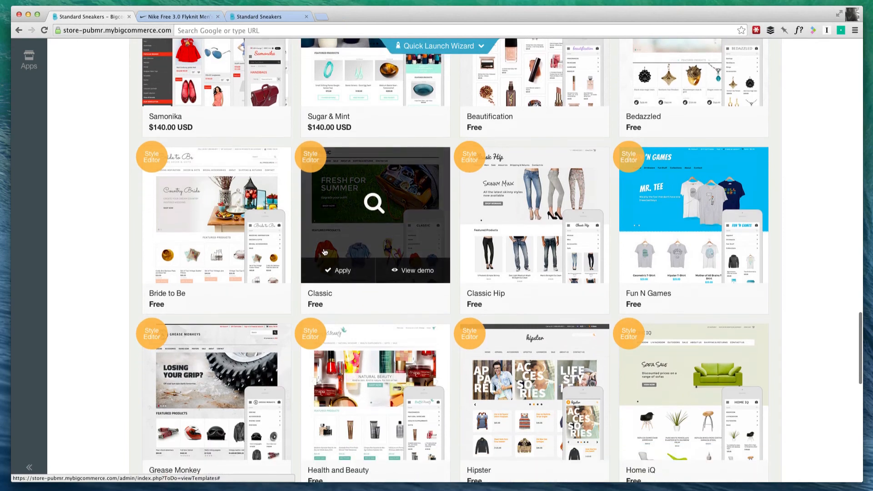
- Preview the Classic theme's demo store and apply Classic to the store
left_click(414, 270)
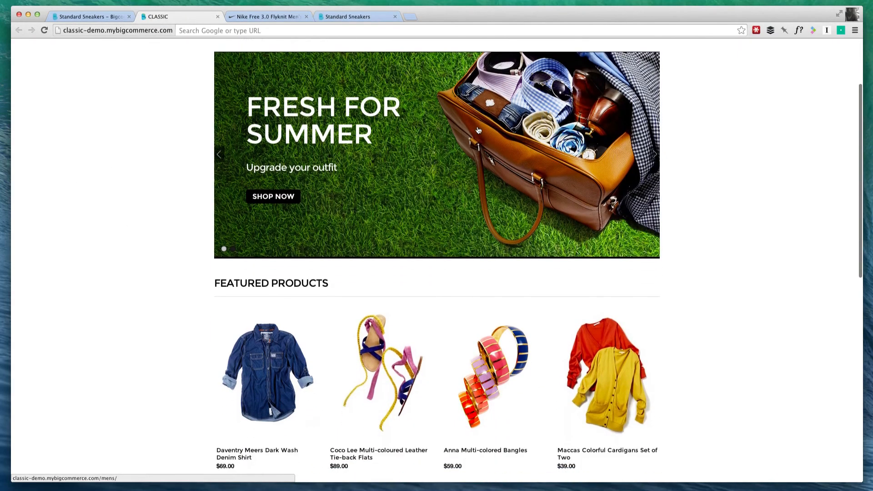
scroll("down", 3)
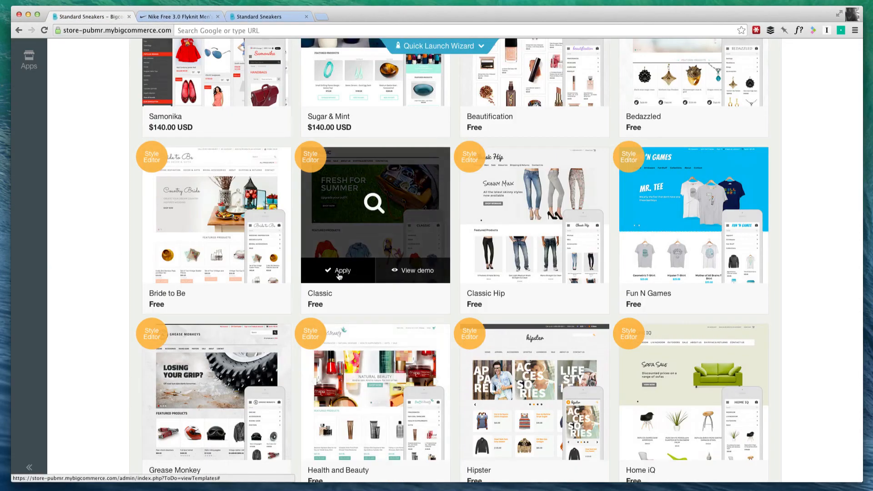
left_click(341, 272)
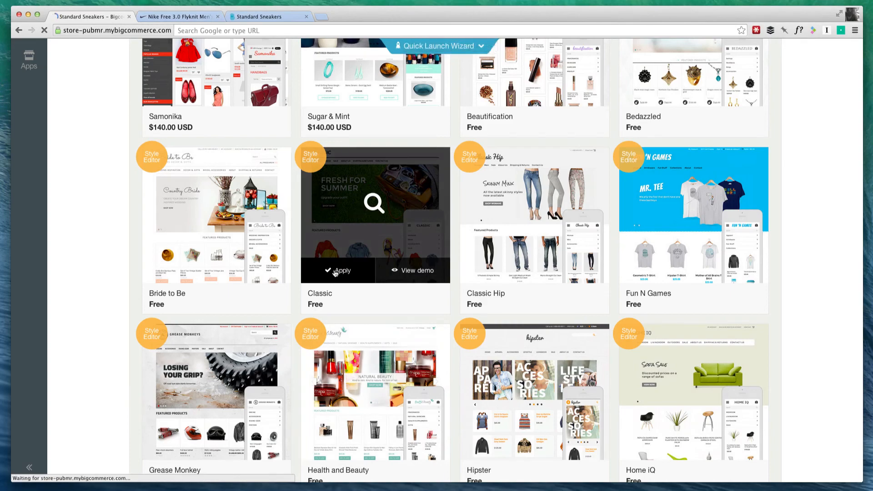
left_click(336, 274)
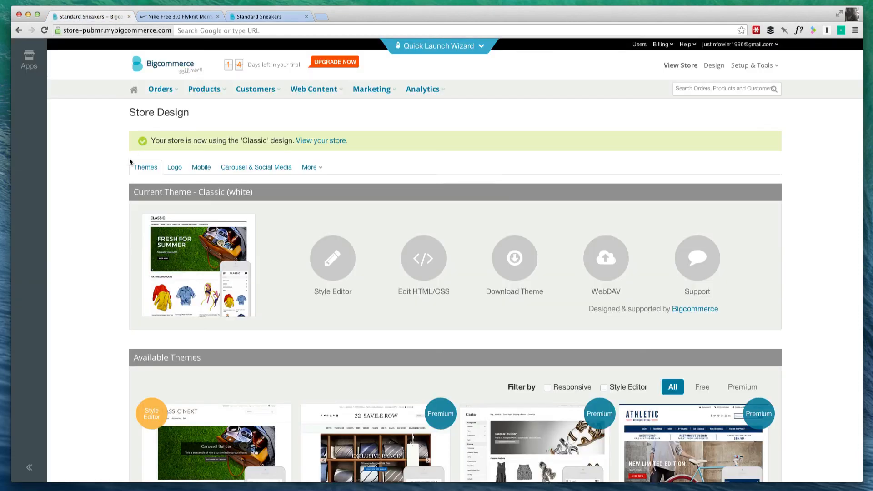
- Review the Logo settings, then bring up the Mobile theme settings in Store Design
left_click(175, 167)
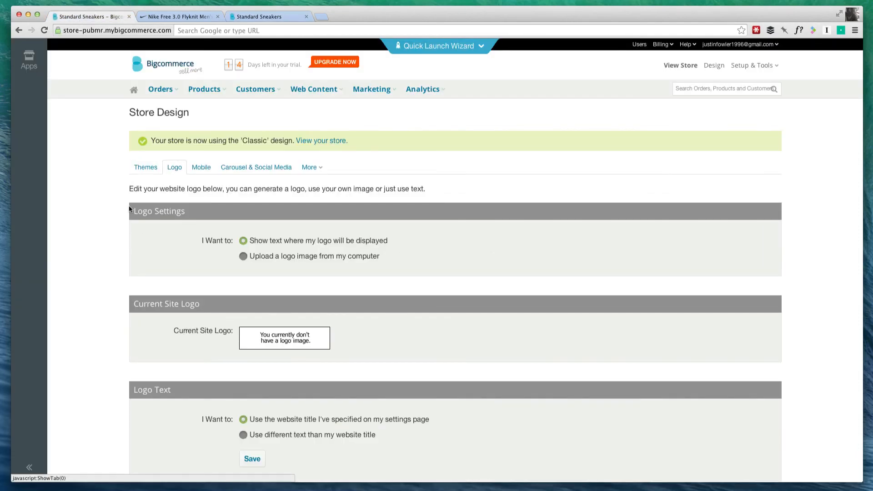
scroll("down", 3)
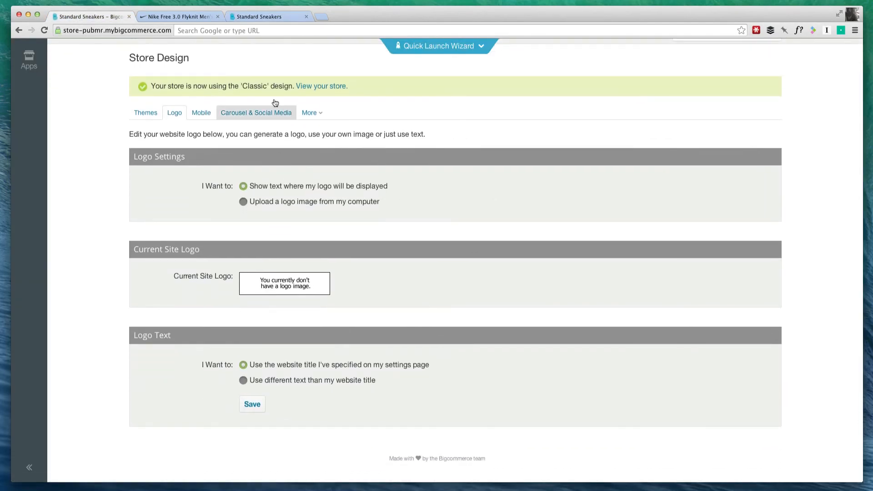
left_click(268, 17)
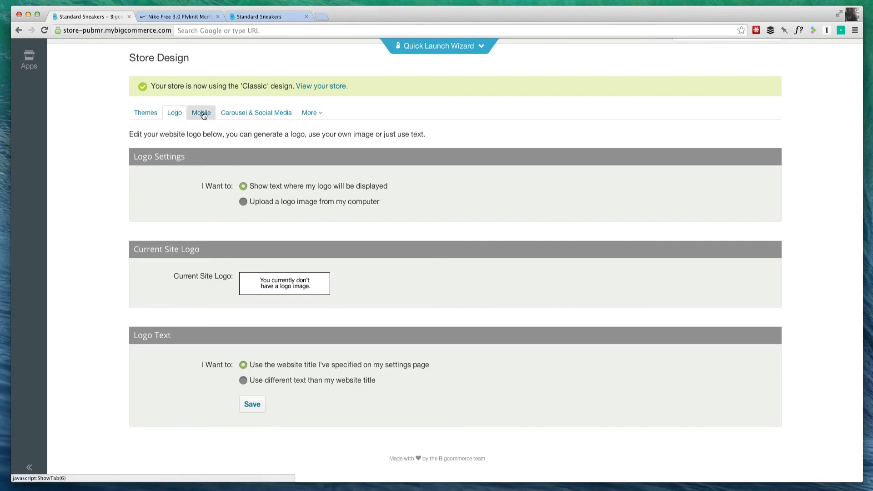
left_click(201, 113)
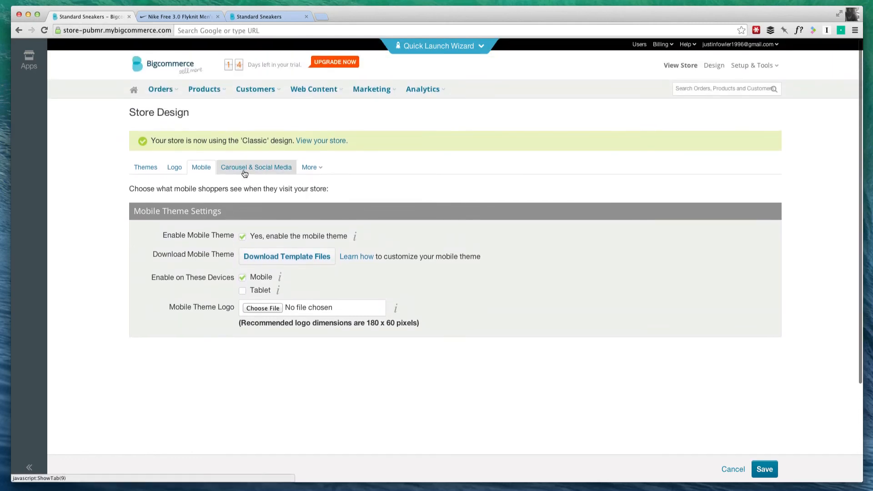
- In Carousel & Social Media, set Slide 1 heading to 'Men's shoes' and its text to 25% off
left_click(256, 167)
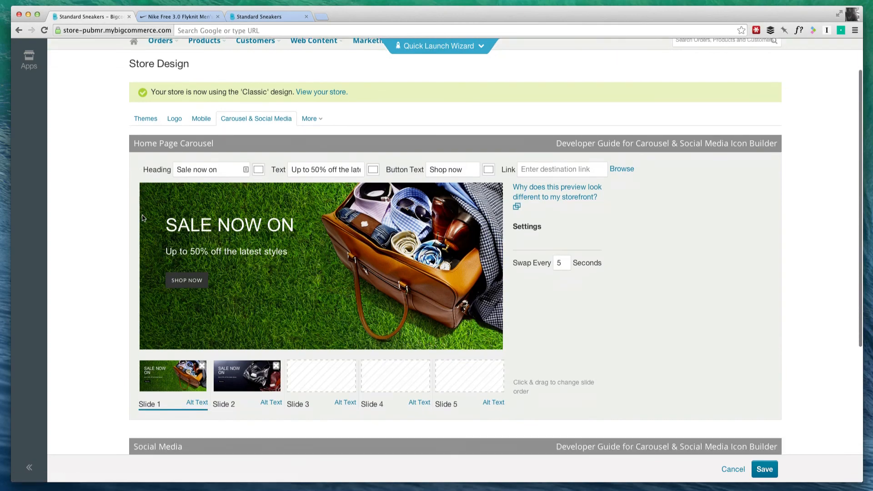
scroll("down", 3)
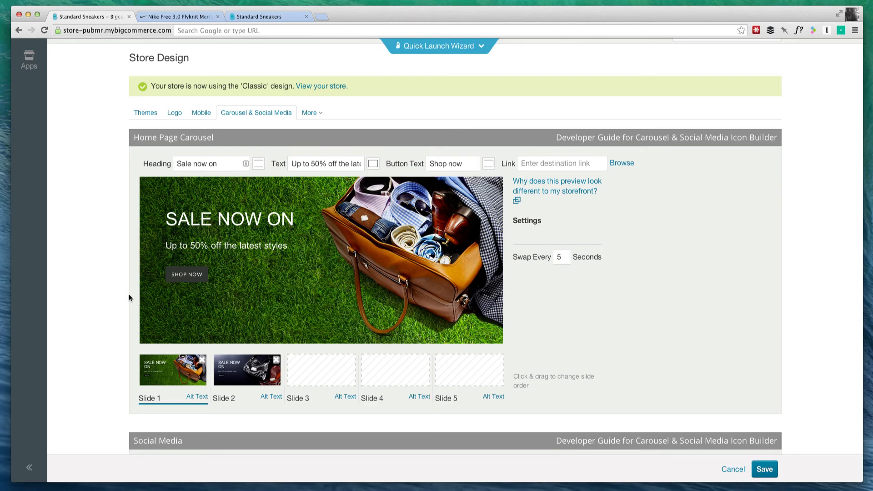
mouse_move(240, 343)
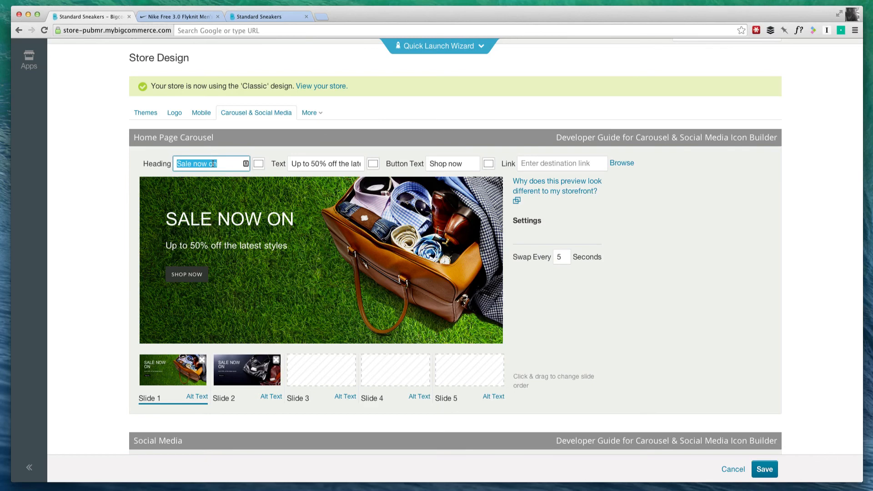
type("Men's shoes")
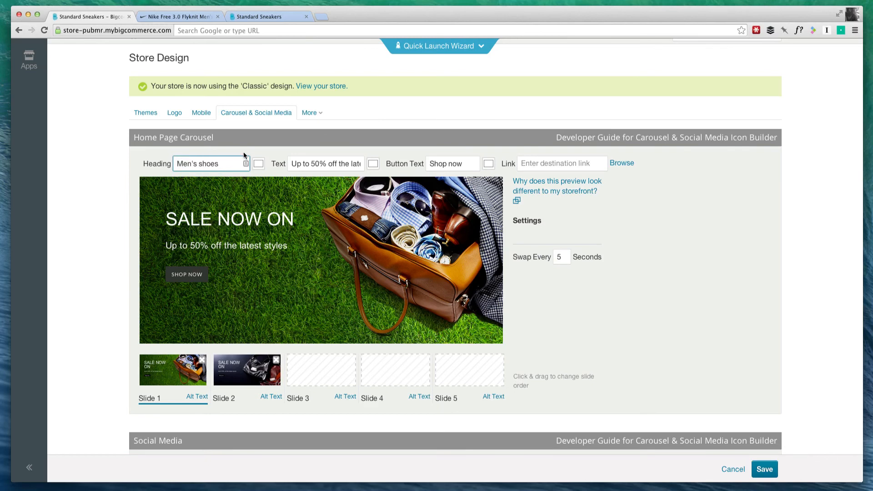
left_click(326, 162)
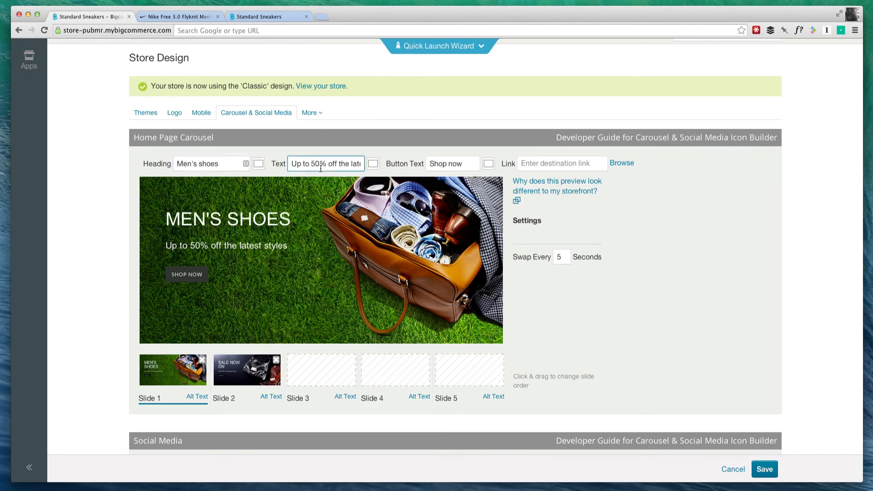
mouse_move(334, 189)
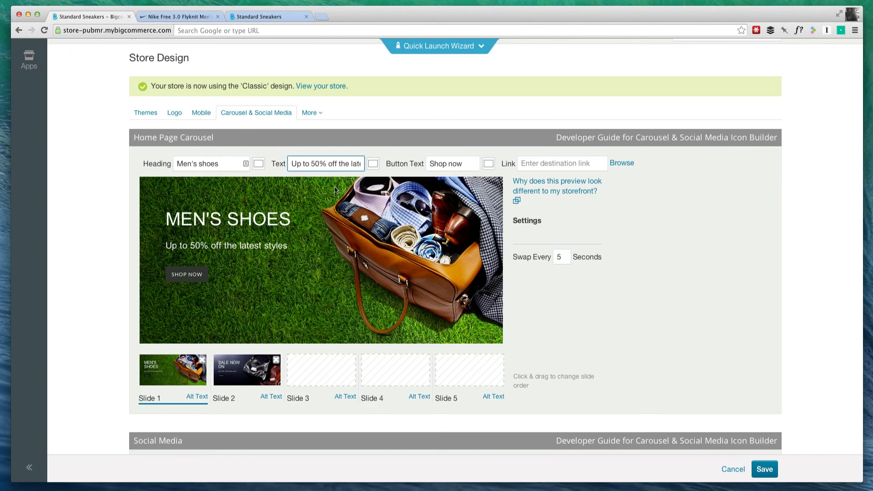
double_click(316, 164)
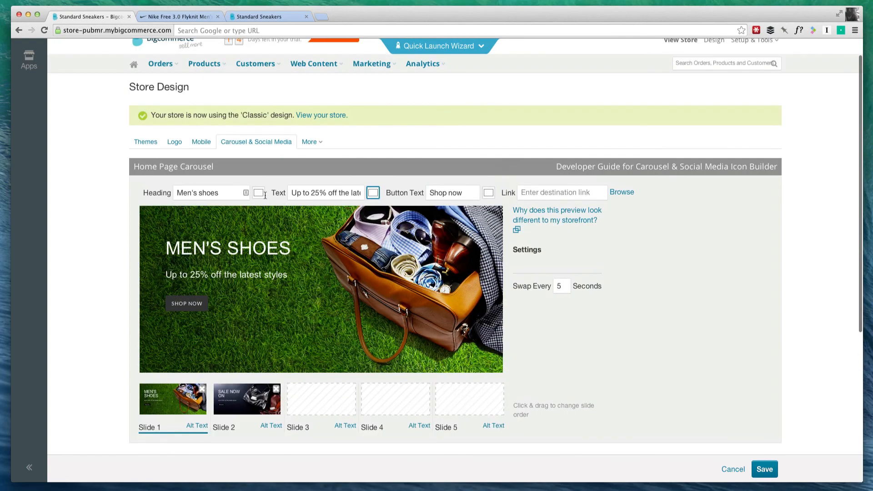
mouse_move(130, 271)
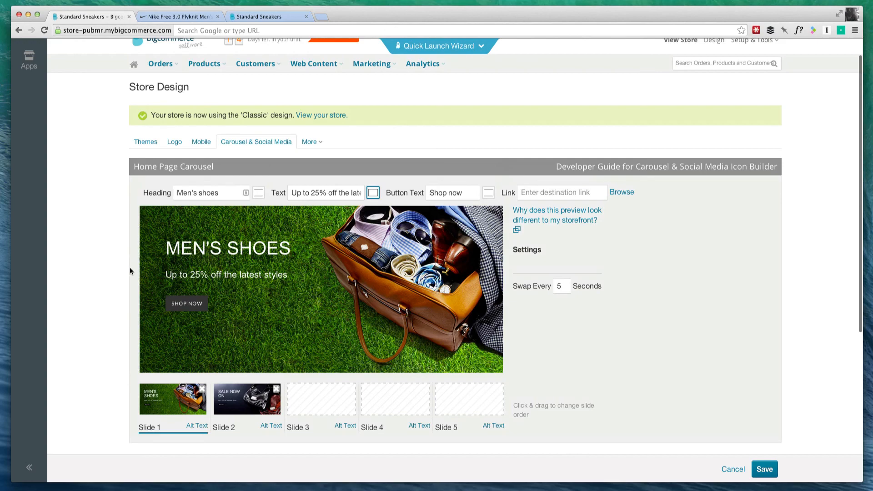
- Remove LinkedIn from the active social icons and add Tumblr in its place
scroll("down", 3)
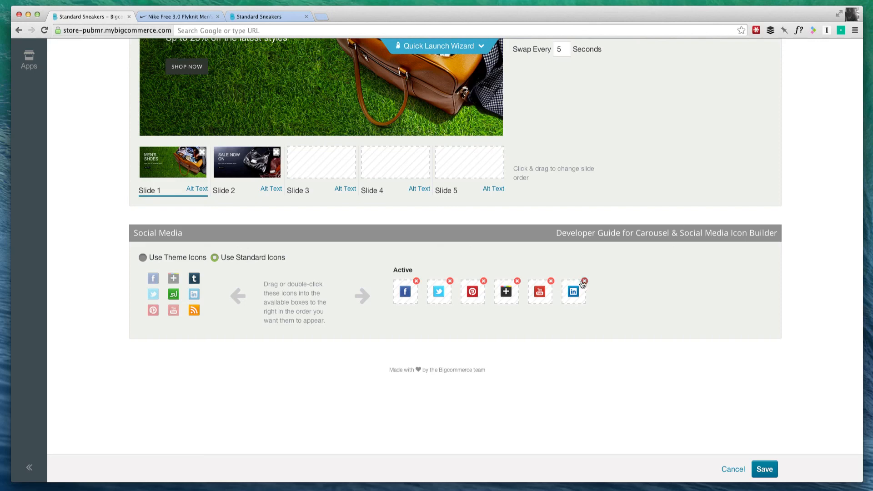
left_click(583, 282)
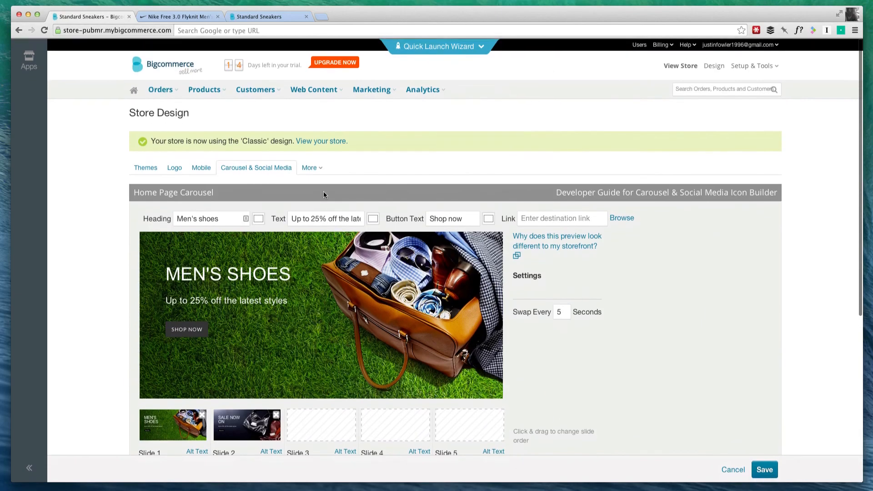
left_click(310, 167)
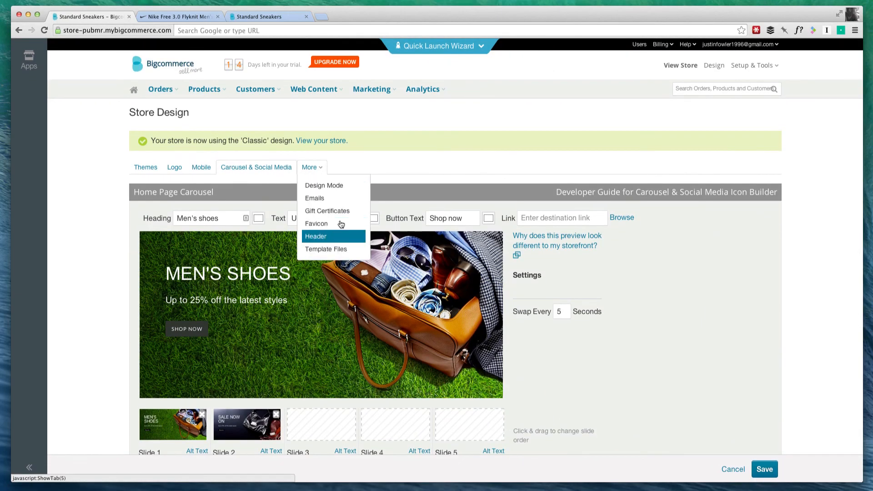
scroll("down", 3)
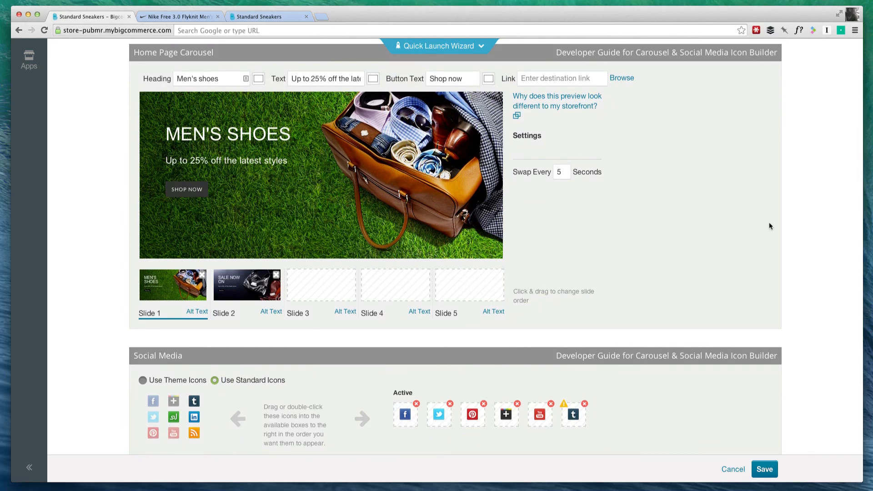
mouse_move(657, 174)
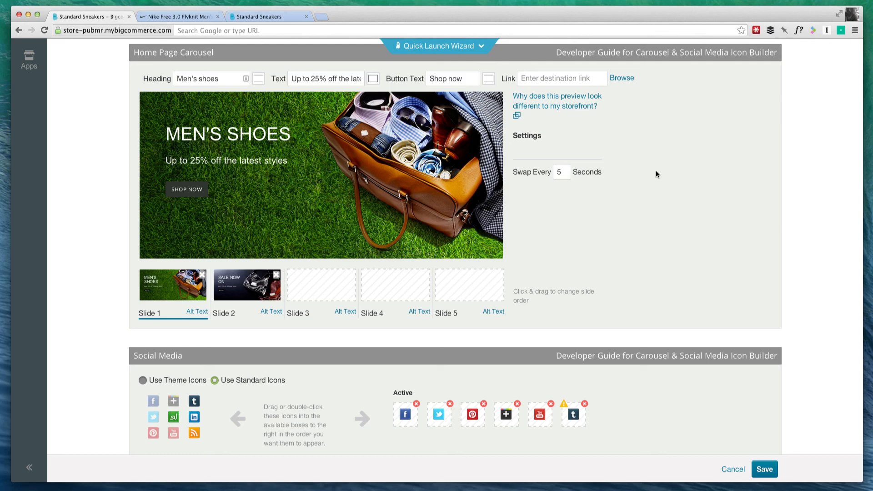